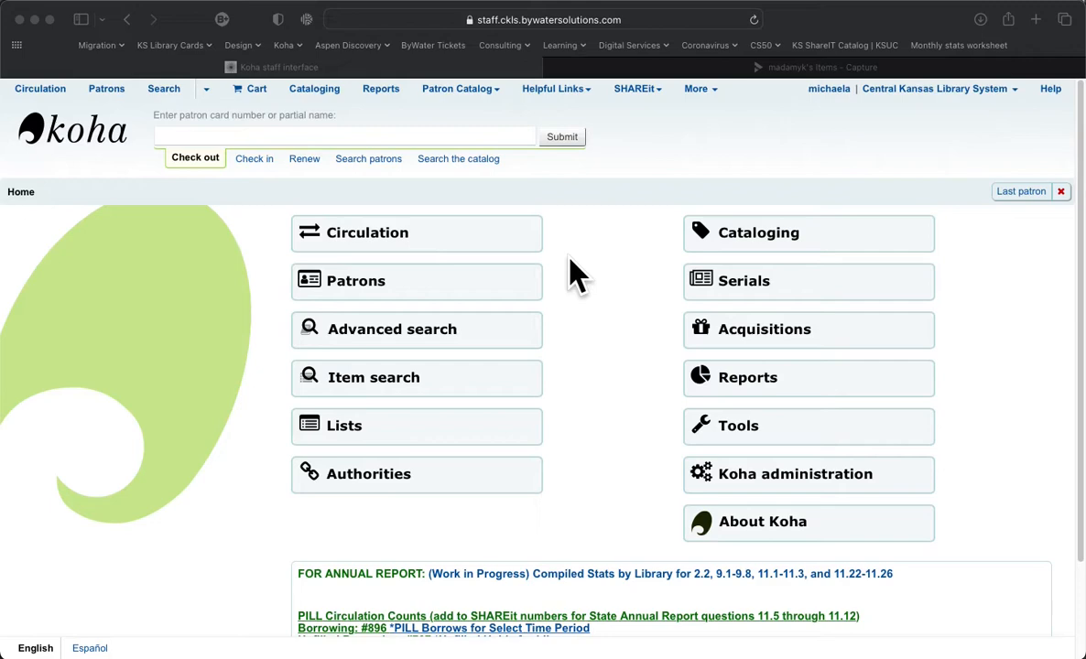
{"action": "mouse_move", "coordinate": [453, 197]}
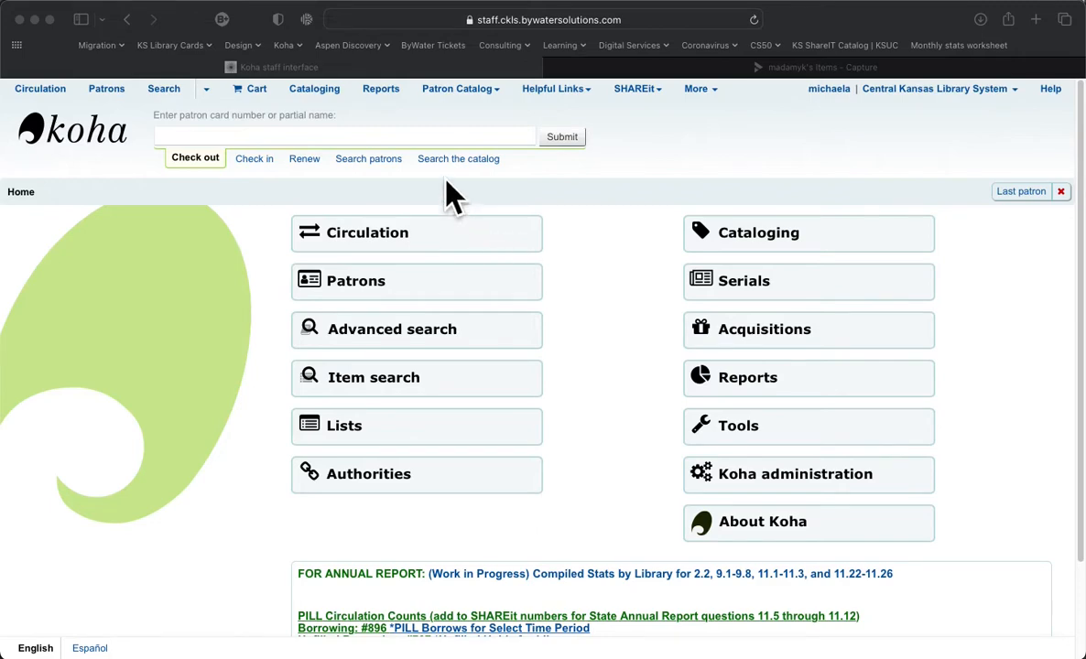
{"action": "type", "text": "27434991000034"}
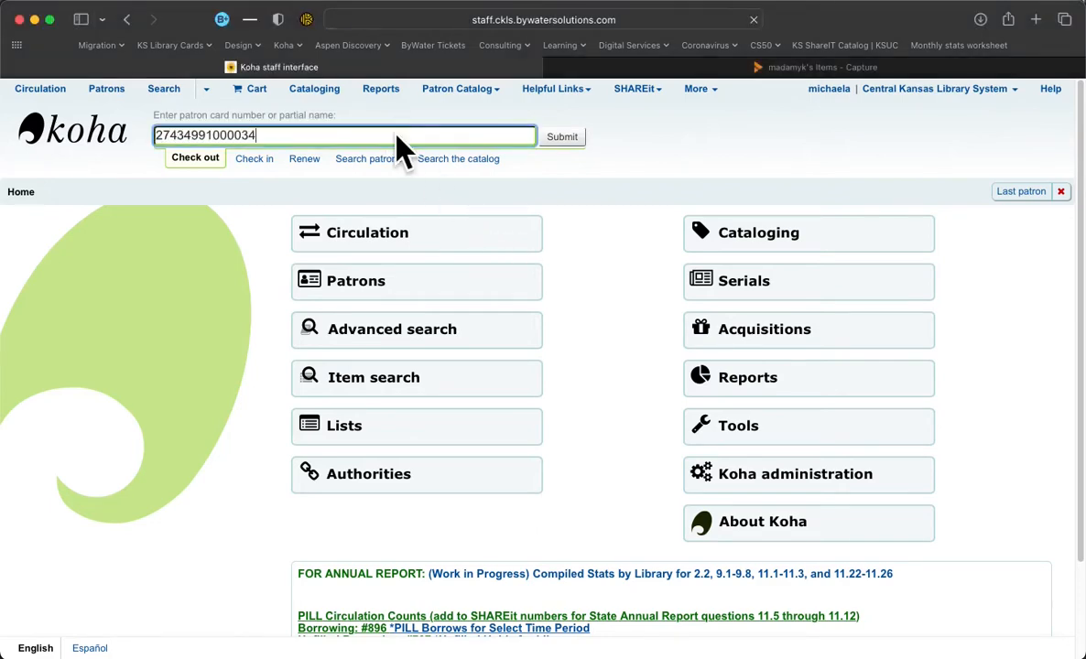
{"action": "left_click", "coordinate": [562, 136]}
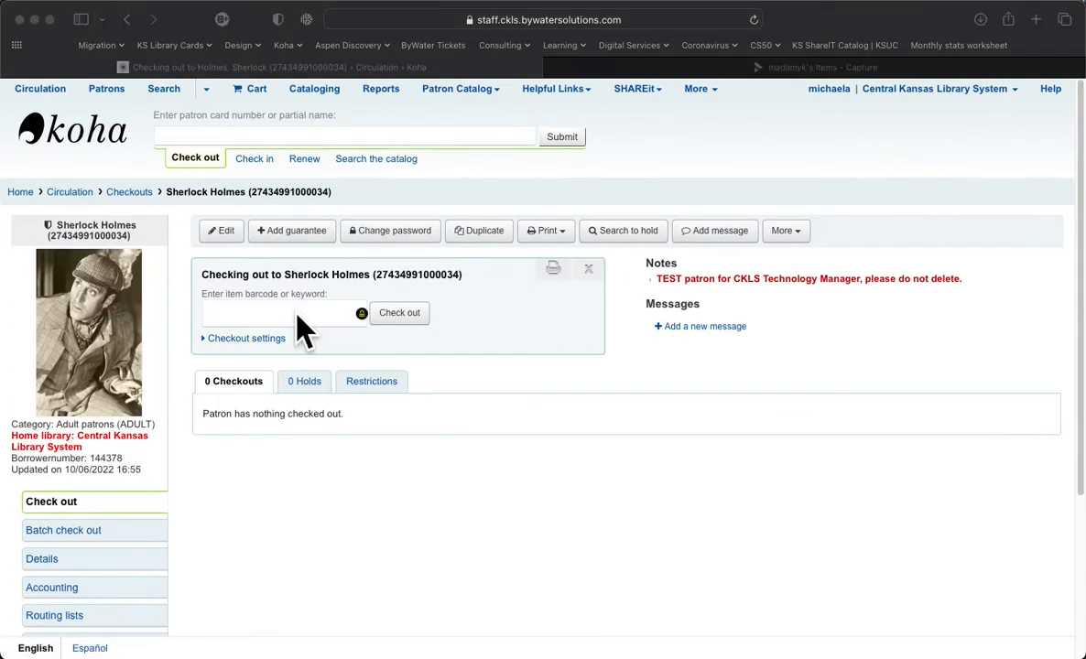
{"action": "left_click", "coordinate": [279, 313]}
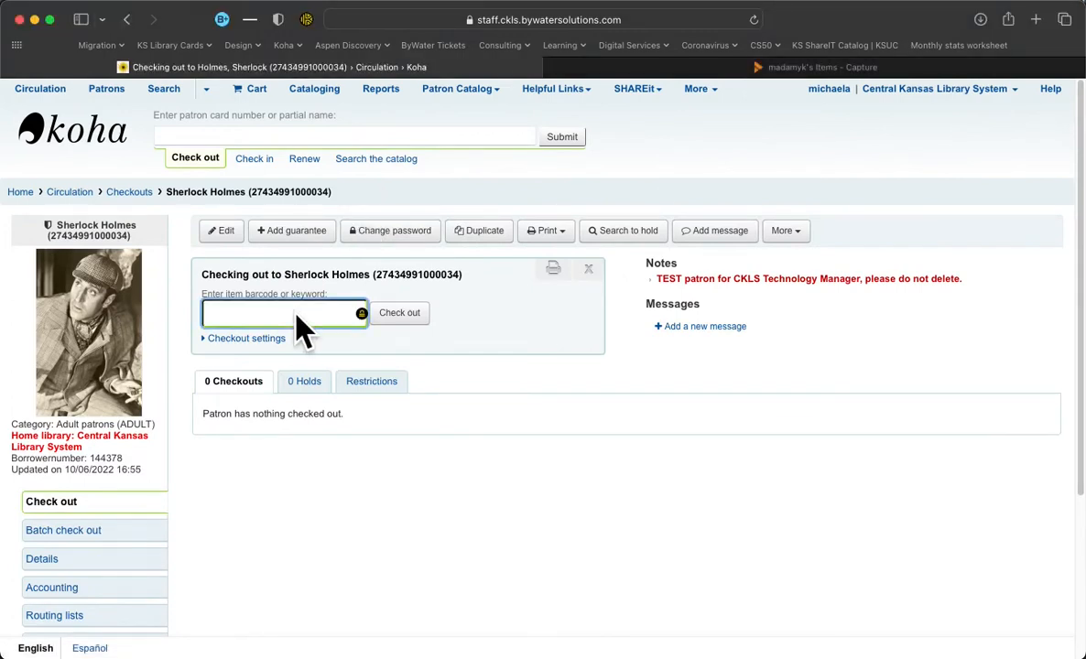
{"action": "type", "text": "37434101107314"}
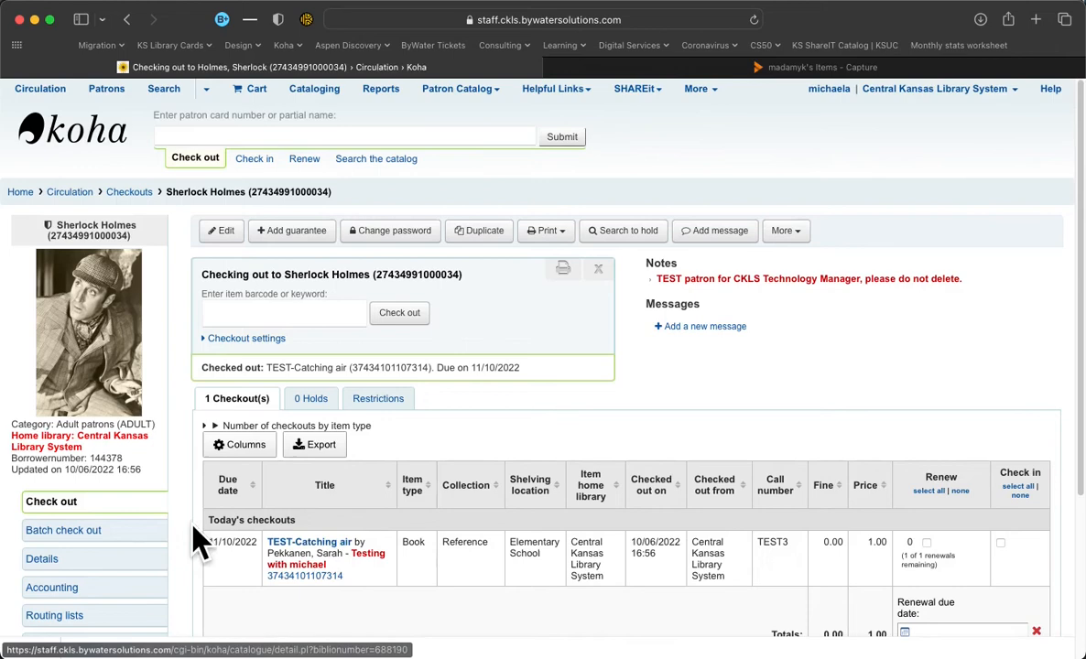
{"action": "scroll", "scroll_direction": "down", "scroll_amount": 3}
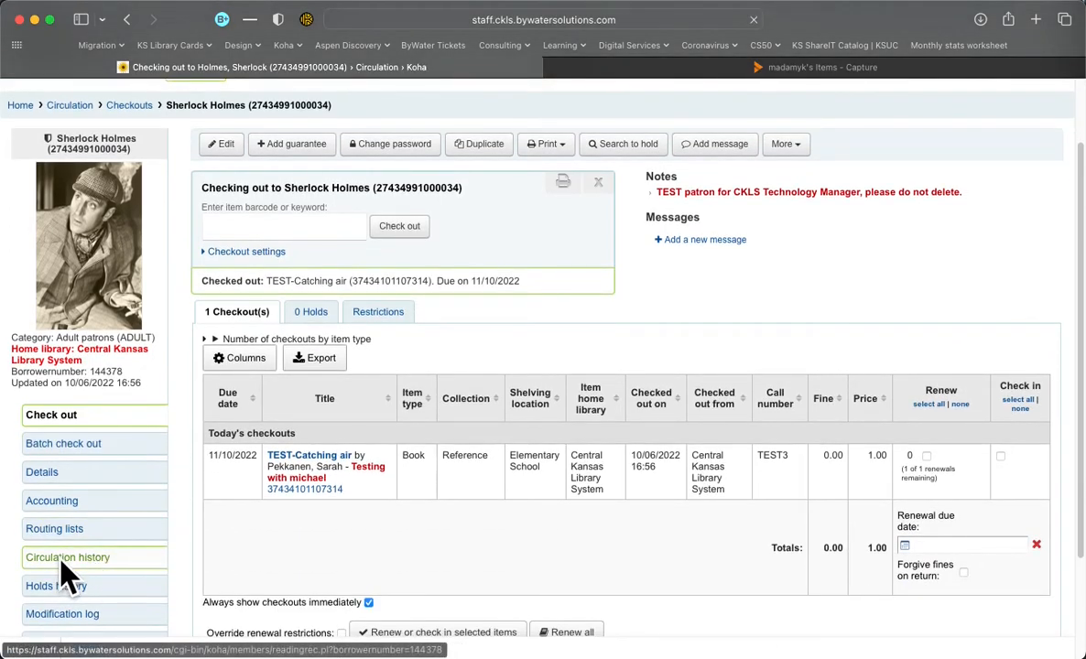
{"action": "left_click", "coordinate": [68, 556]}
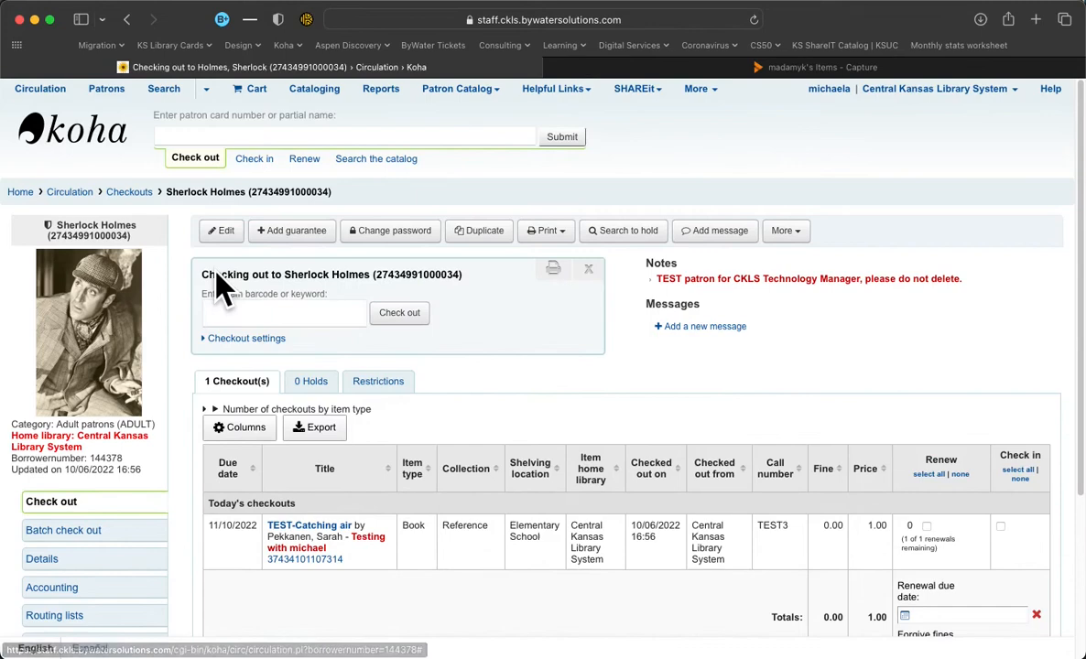
Set the patron's 'Check for previous checkouts' to 'Yes if settings allow it' and save.
{"action": "left_click", "coordinate": [219, 230]}
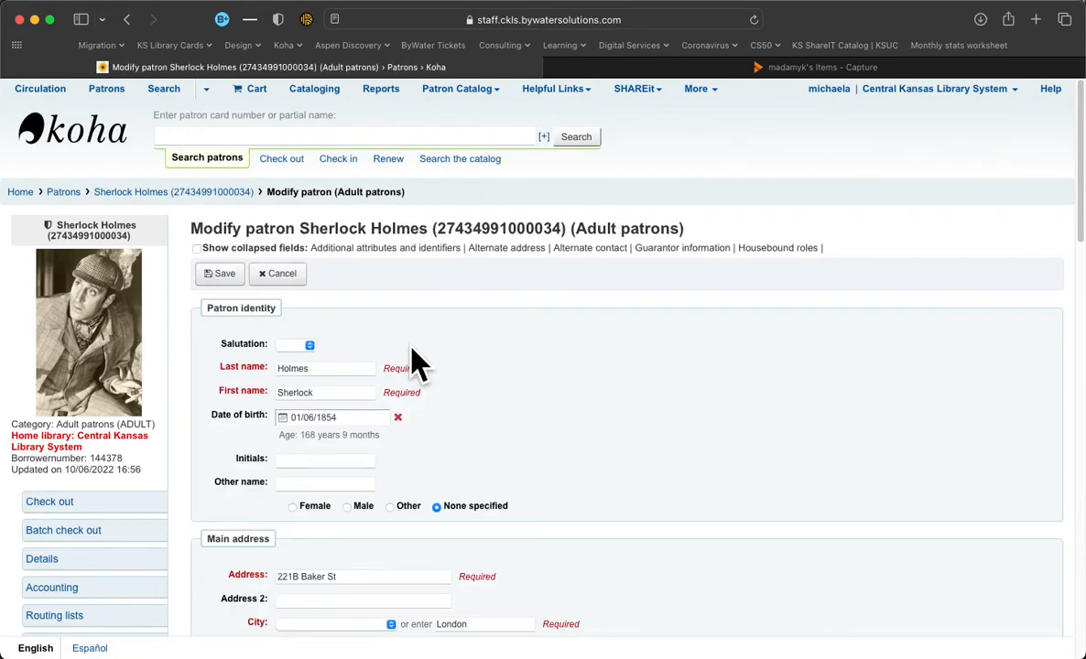
{"action": "scroll", "scroll_direction": "down", "scroll_amount": 3}
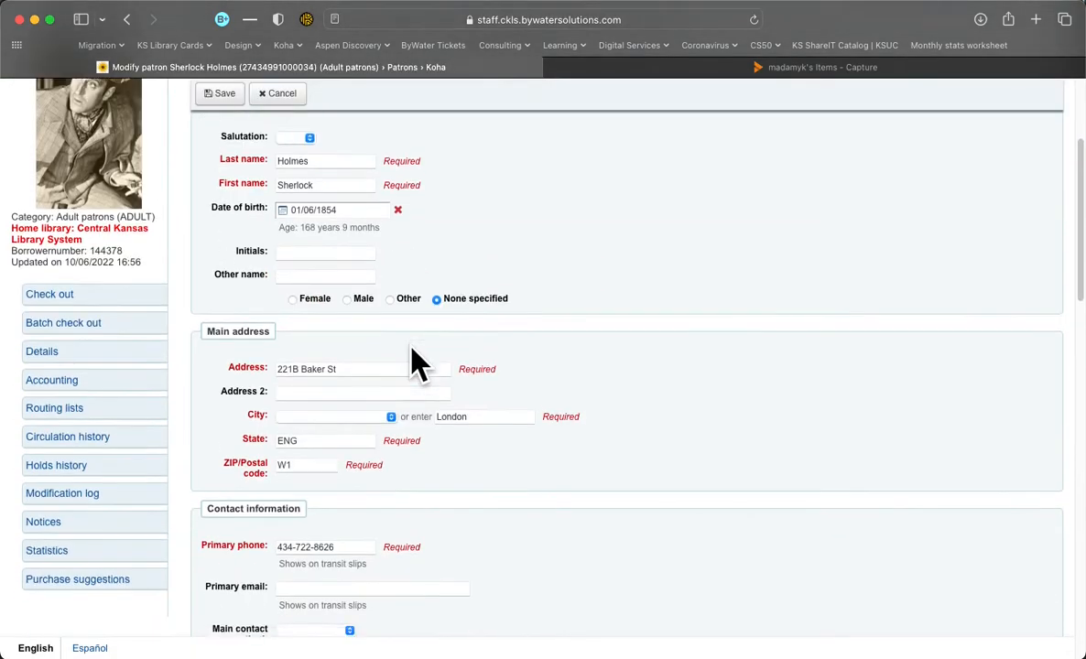
{"action": "scroll", "scroll_direction": "down", "scroll_amount": 3}
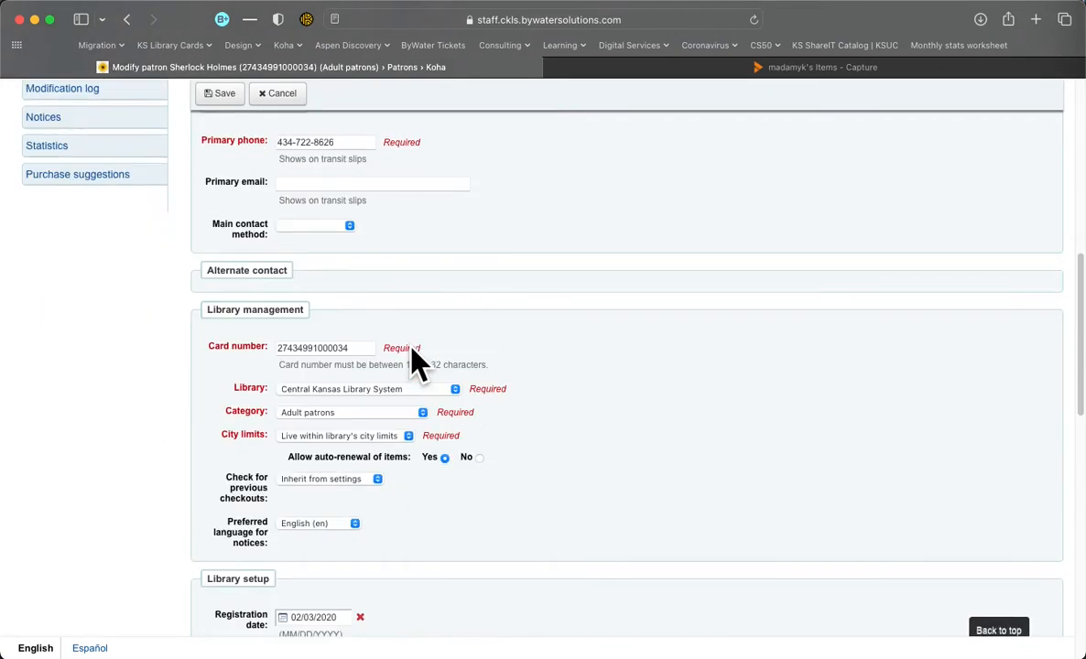
{"action": "scroll", "scroll_direction": "down", "scroll_amount": 3}
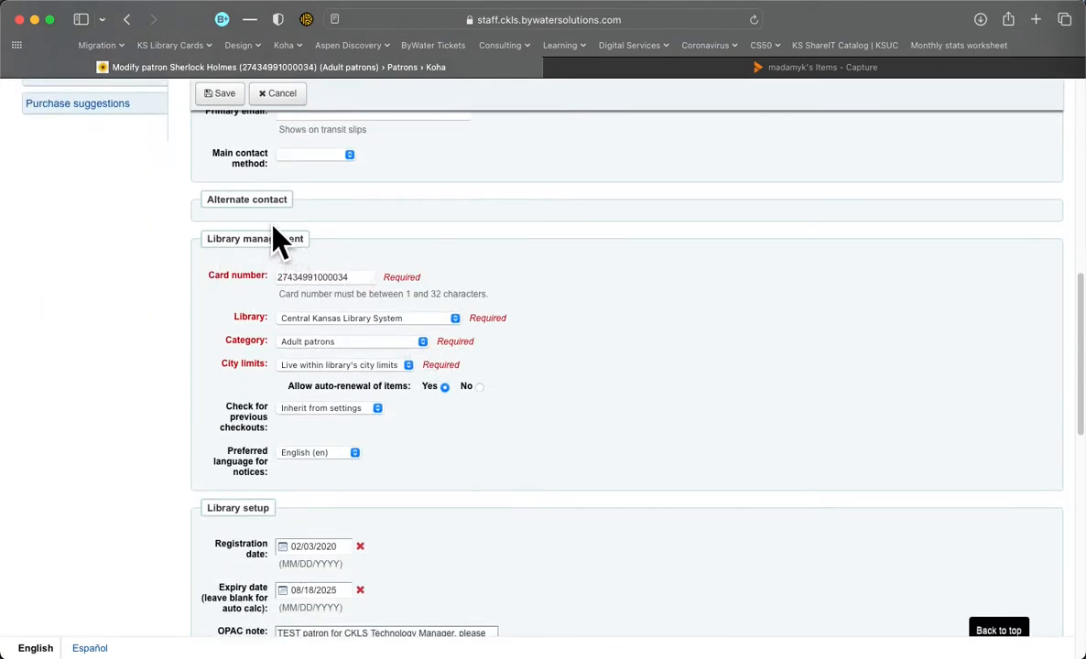
{"action": "mouse_move", "coordinate": [291, 264]}
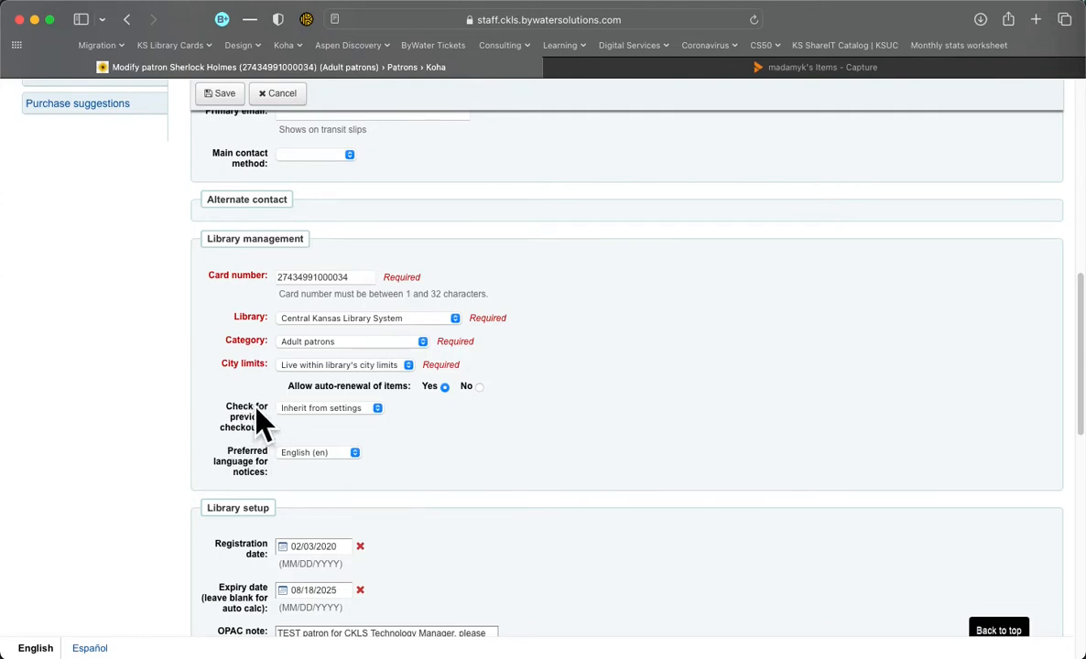
{"action": "mouse_move", "coordinate": [283, 439]}
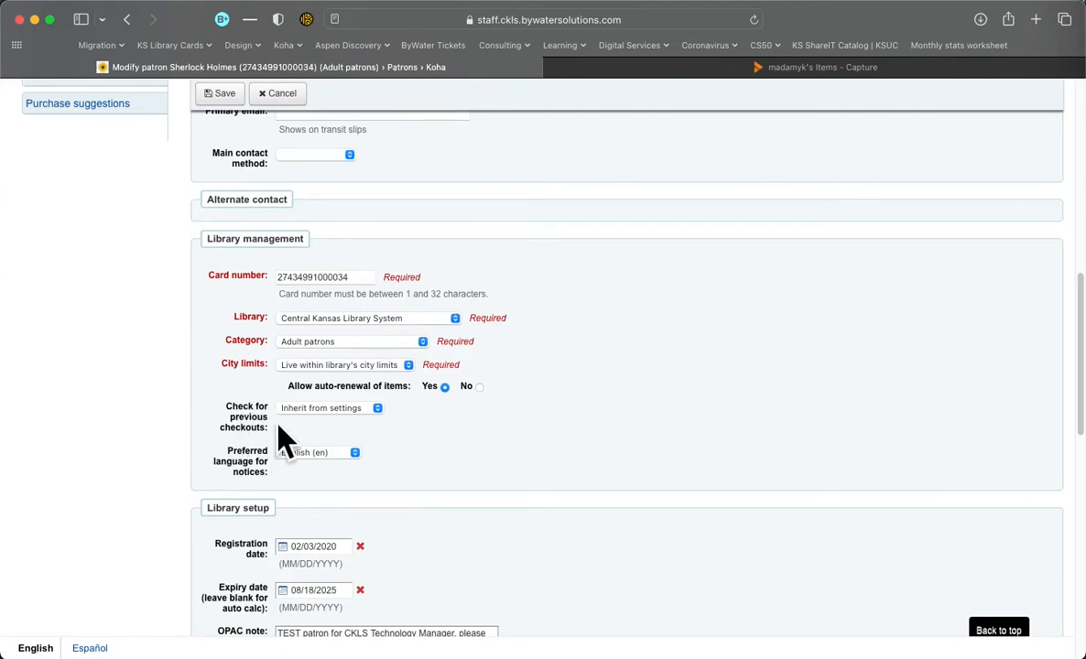
{"action": "mouse_move", "coordinate": [325, 425]}
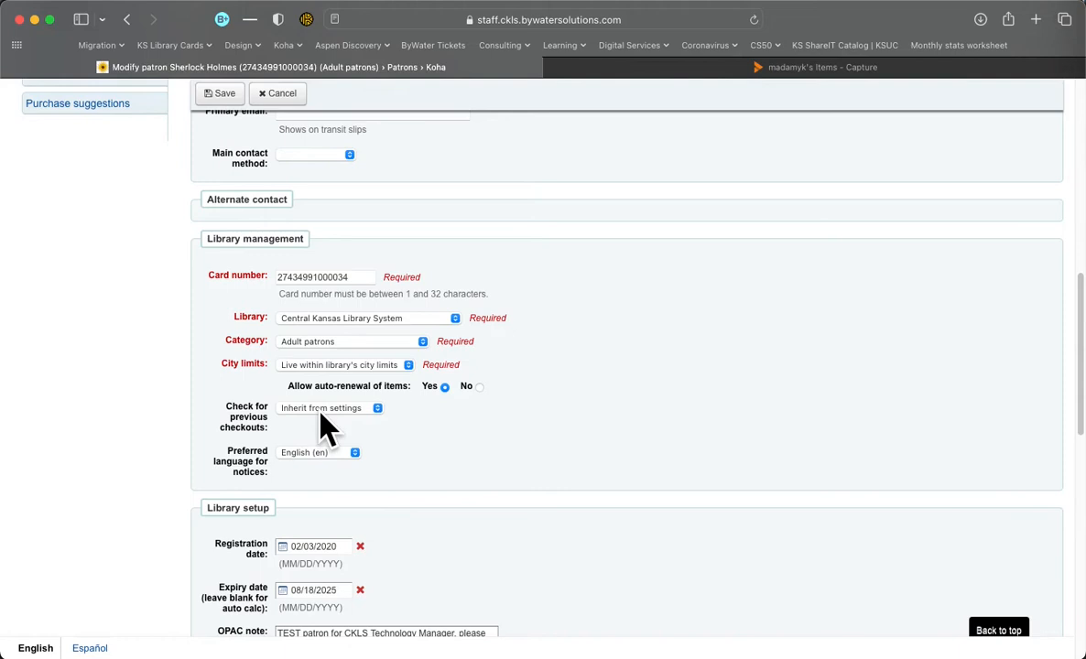
{"action": "mouse_move", "coordinate": [379, 423]}
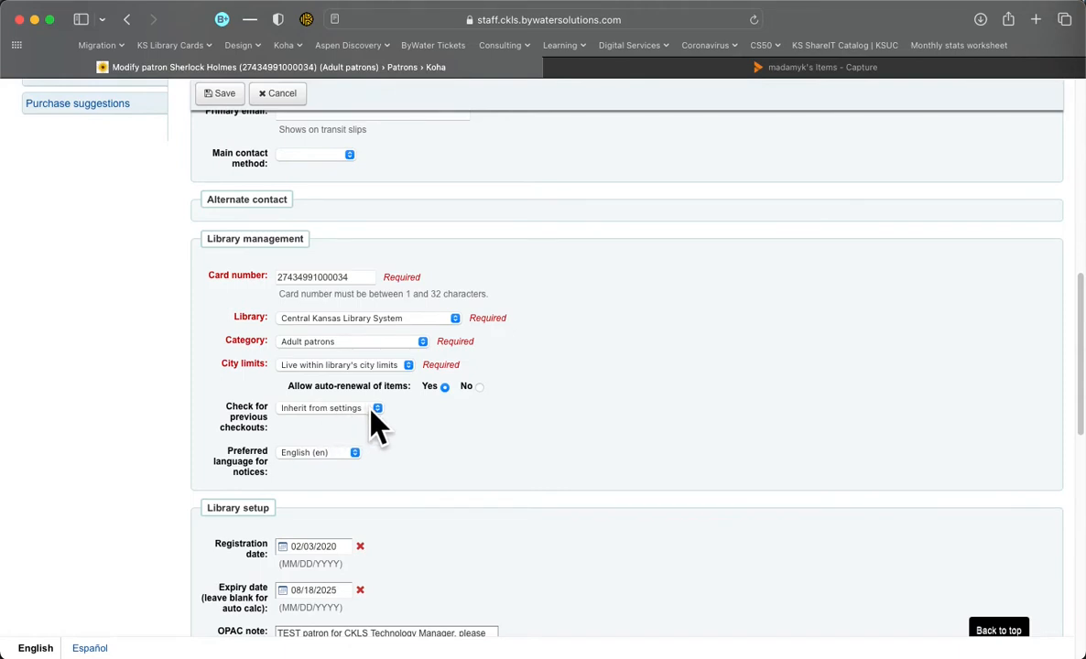
{"action": "left_click", "coordinate": [376, 408]}
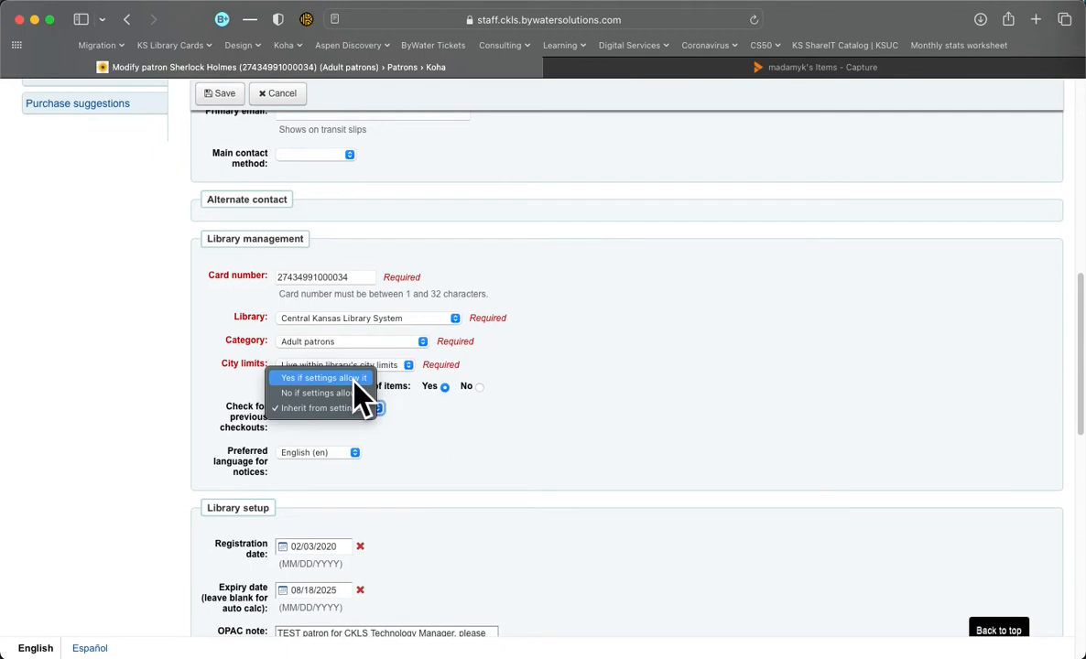
{"action": "left_click", "coordinate": [323, 377]}
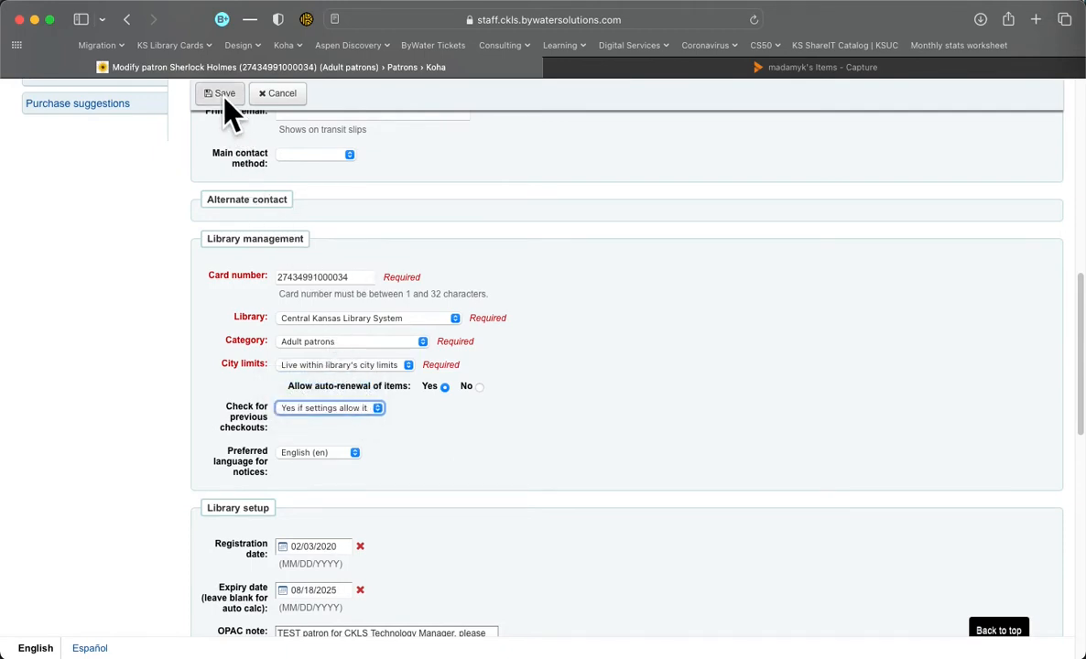
{"action": "left_click", "coordinate": [220, 93]}
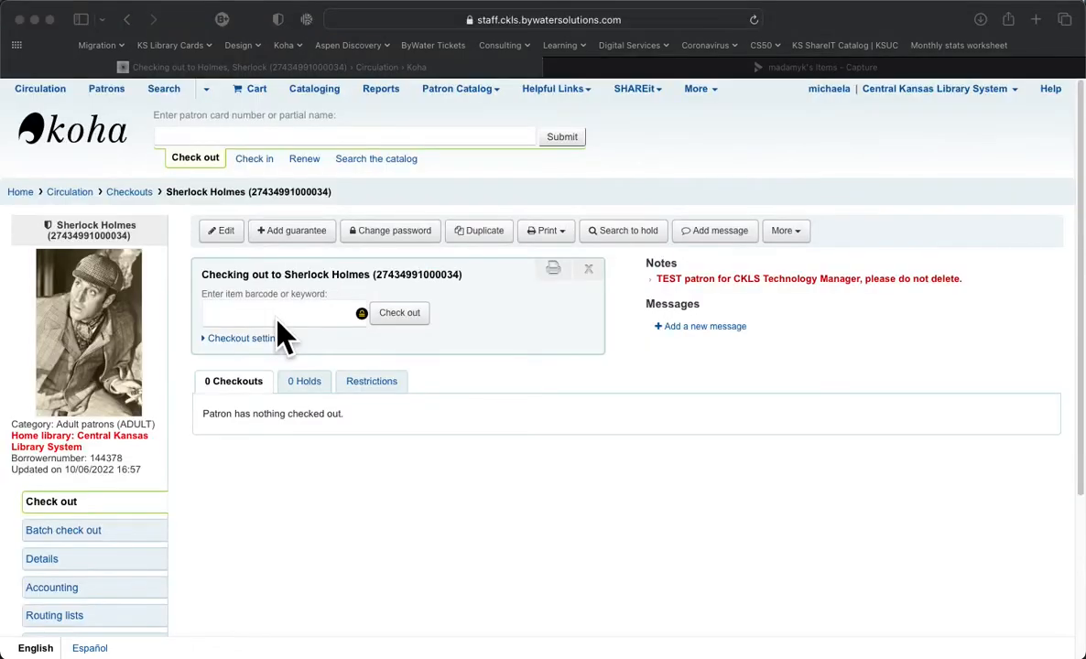
Rescan TEST-Catching air to get the previously-checked-out warning, then open patron details.
{"action": "left_click", "coordinate": [284, 312]}
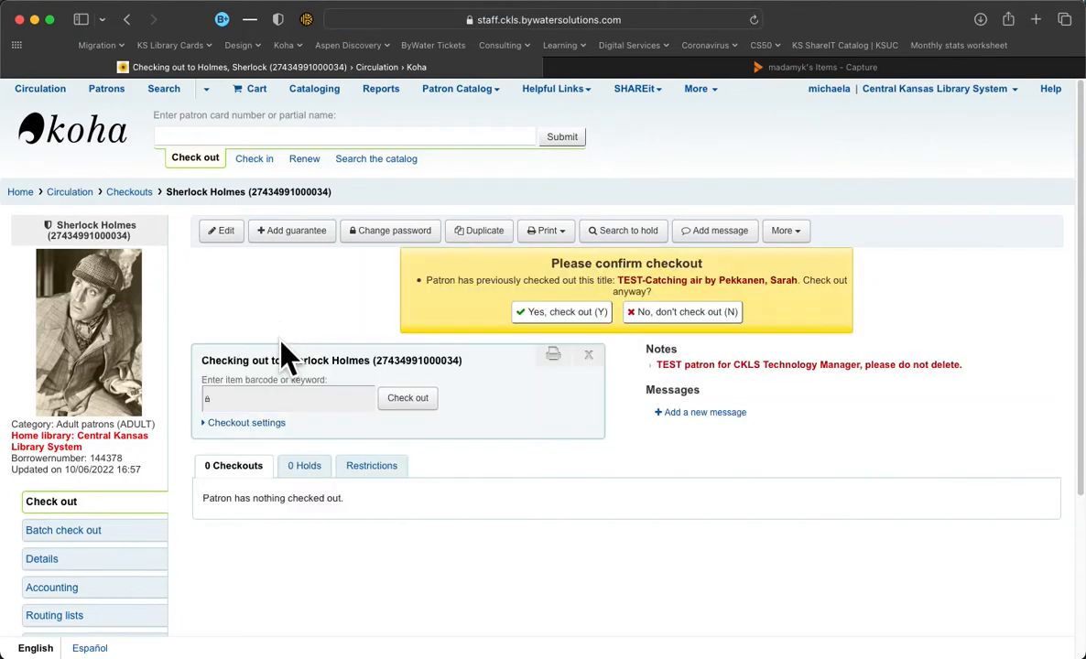
{"action": "mouse_move", "coordinate": [453, 311]}
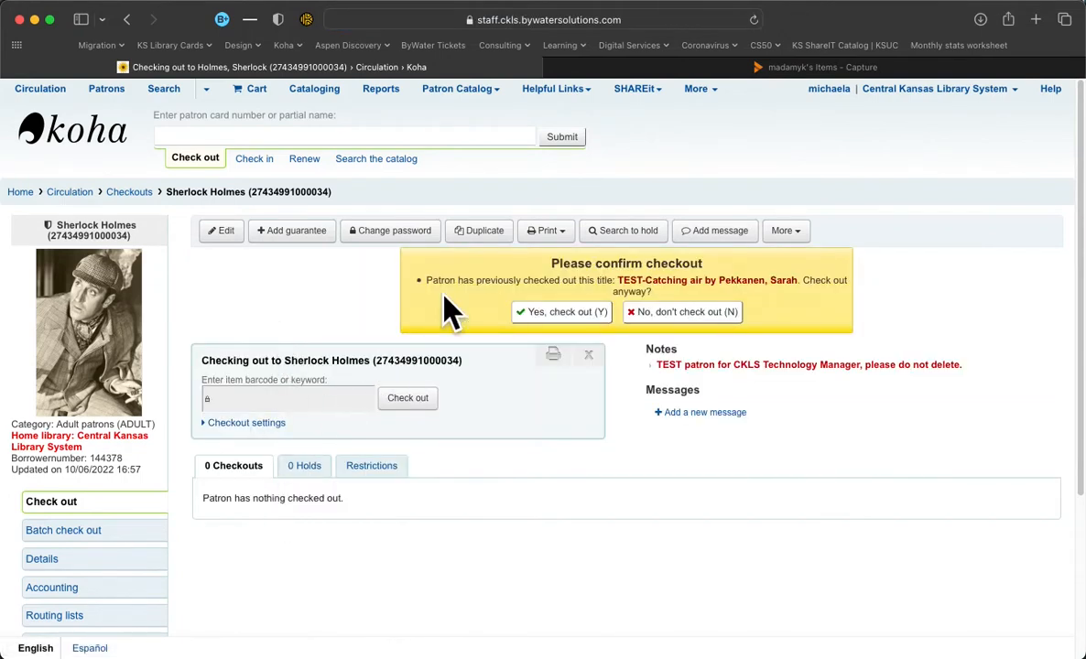
{"action": "mouse_move", "coordinate": [600, 265]}
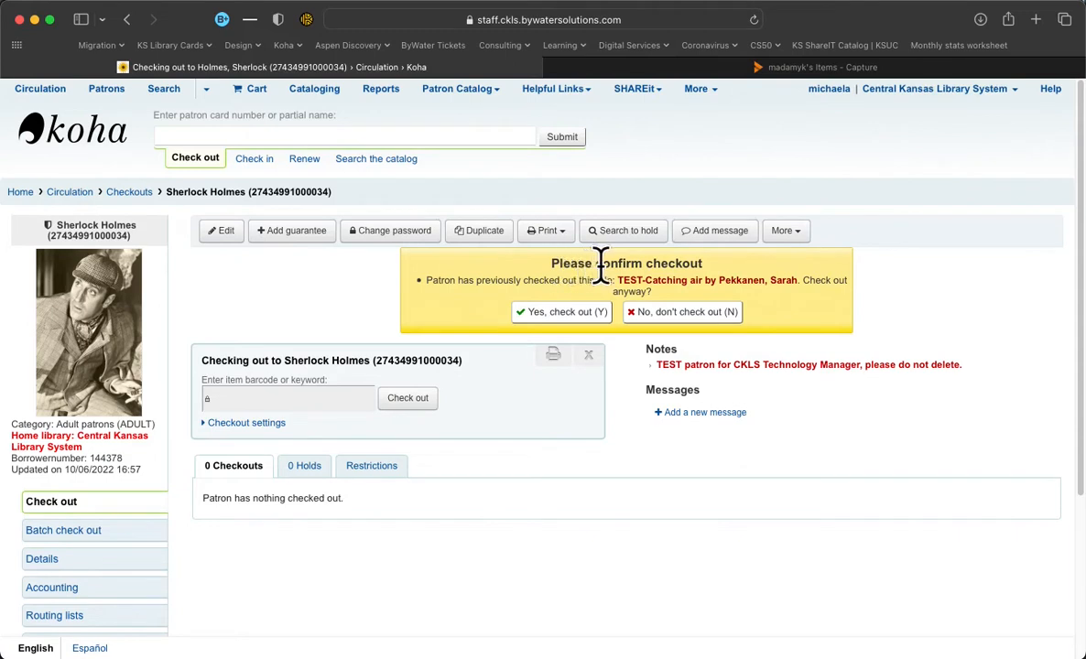
{"action": "mouse_move", "coordinate": [611, 304]}
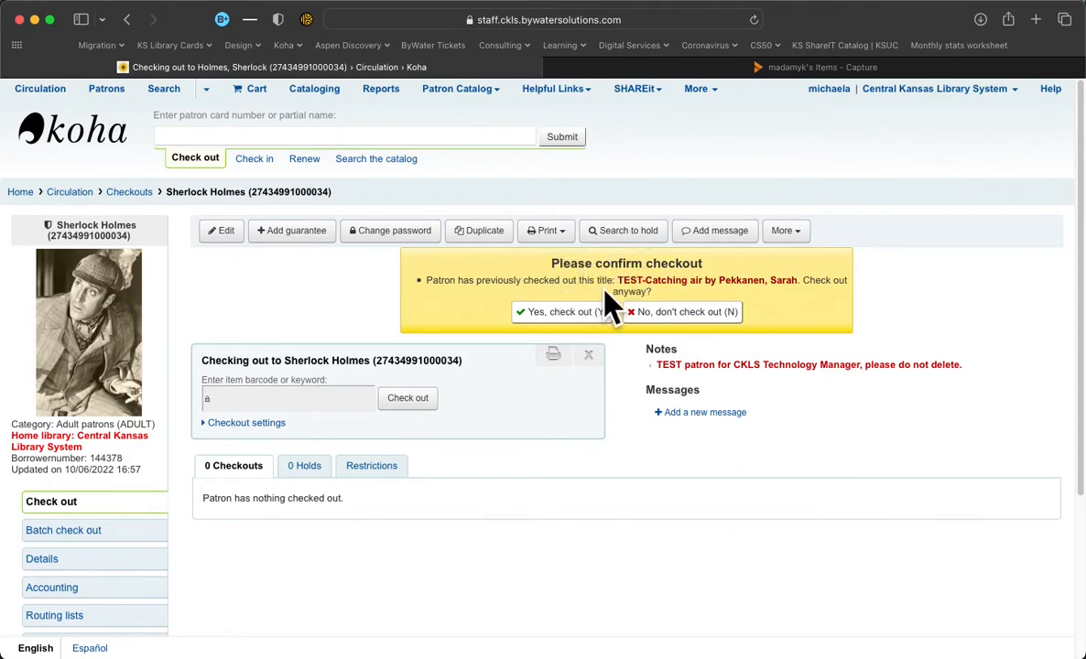
{"action": "mouse_move", "coordinate": [816, 302]}
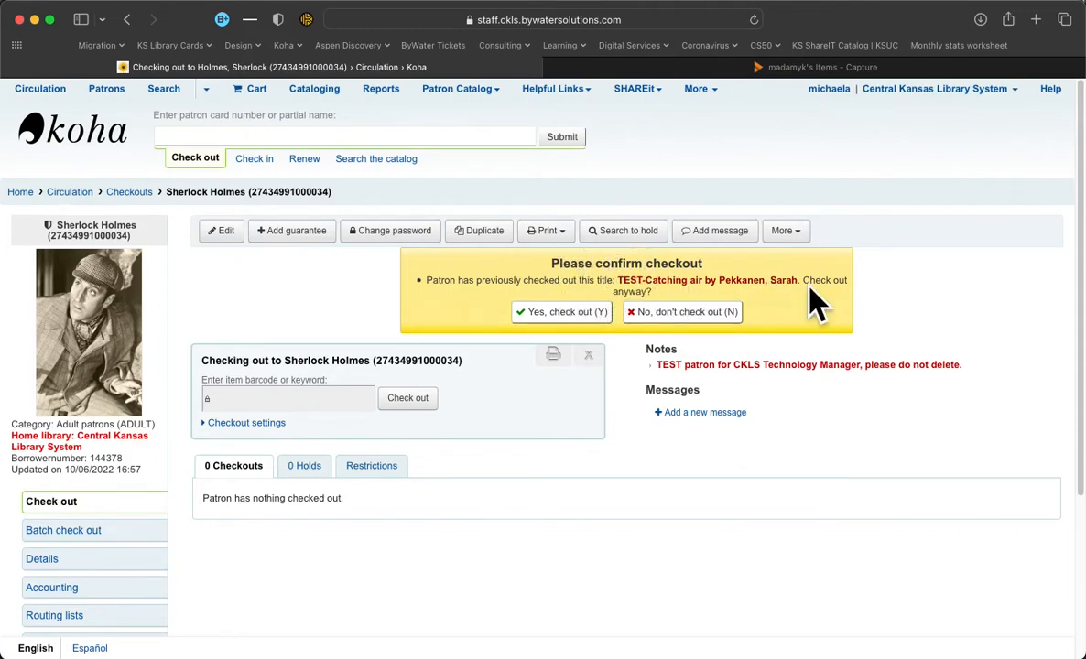
{"action": "mouse_move", "coordinate": [638, 359]}
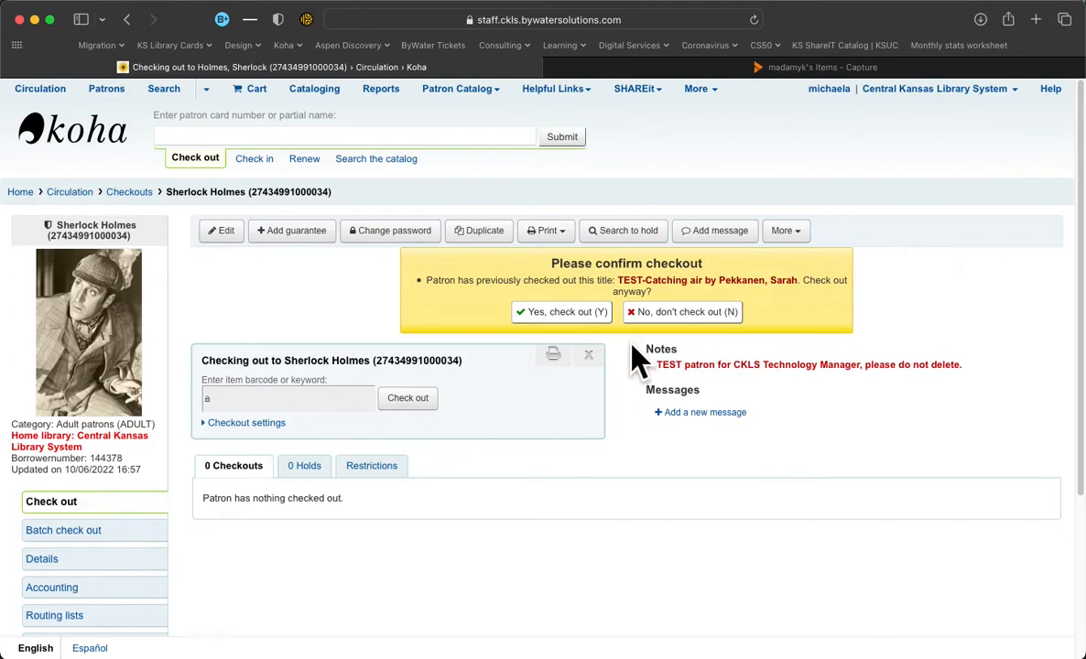
{"action": "mouse_move", "coordinate": [561, 311]}
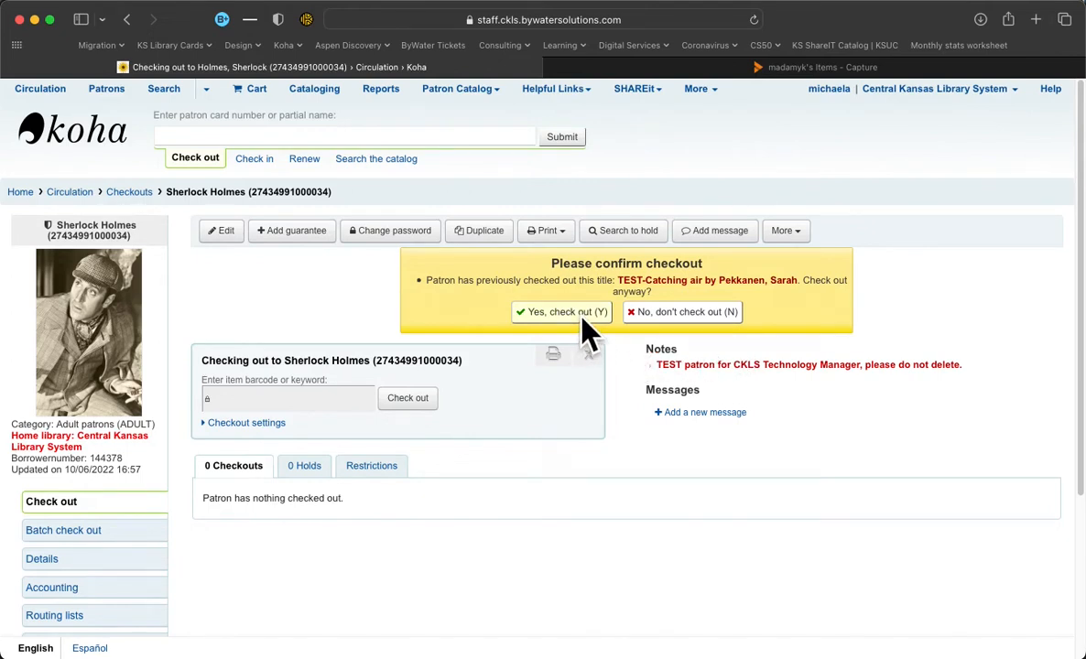
{"action": "mouse_move", "coordinate": [682, 311]}
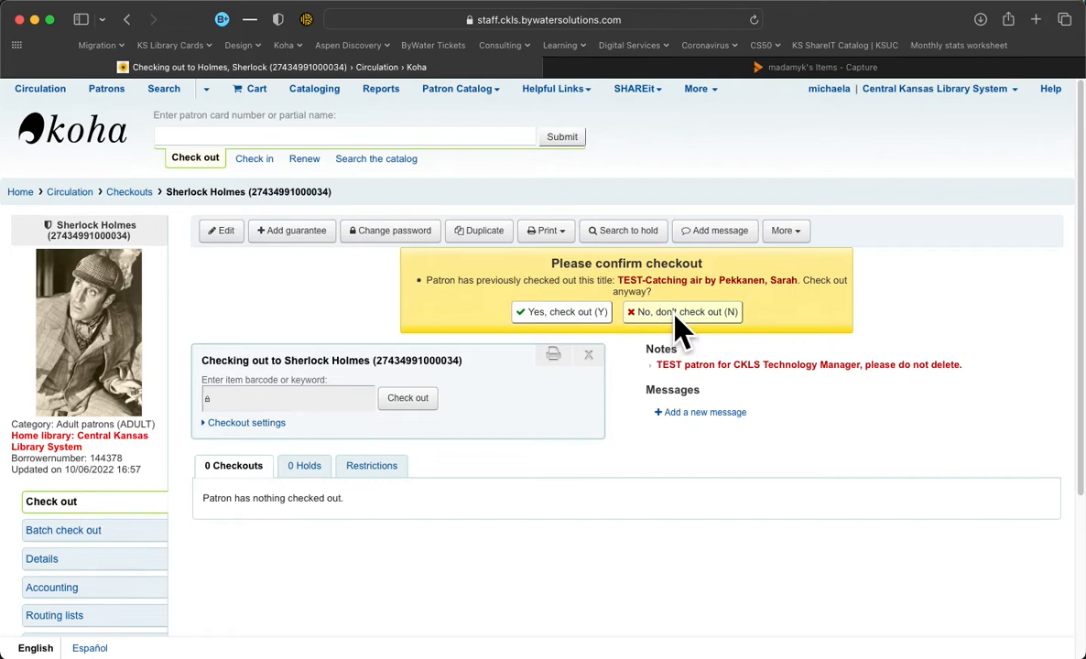
{"action": "mouse_move", "coordinate": [684, 329]}
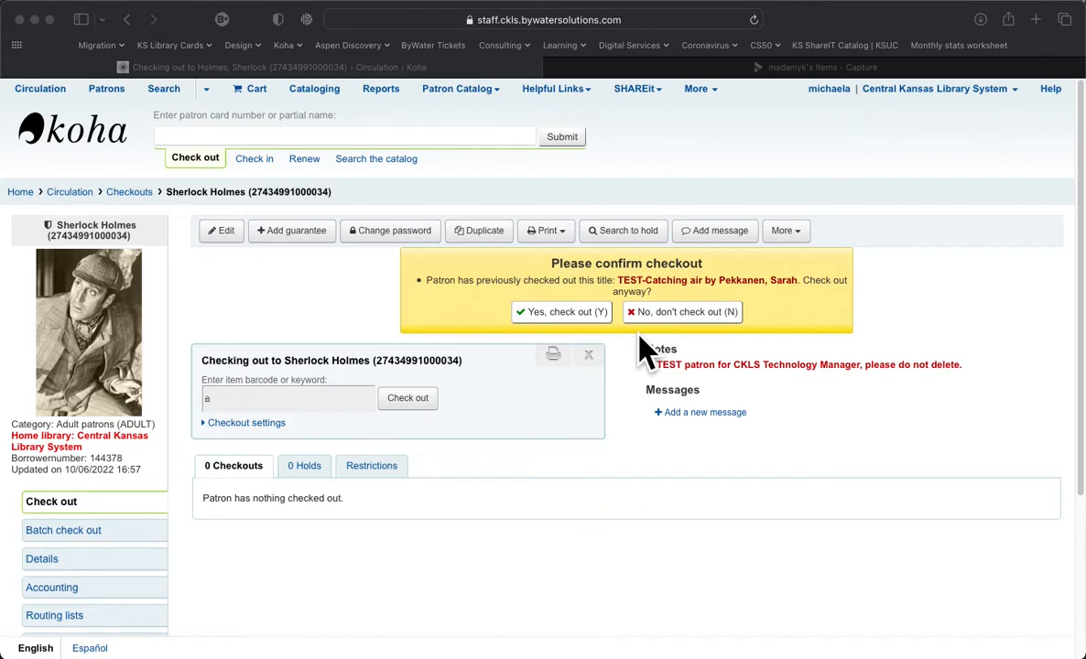
{"action": "mouse_move", "coordinate": [357, 517]}
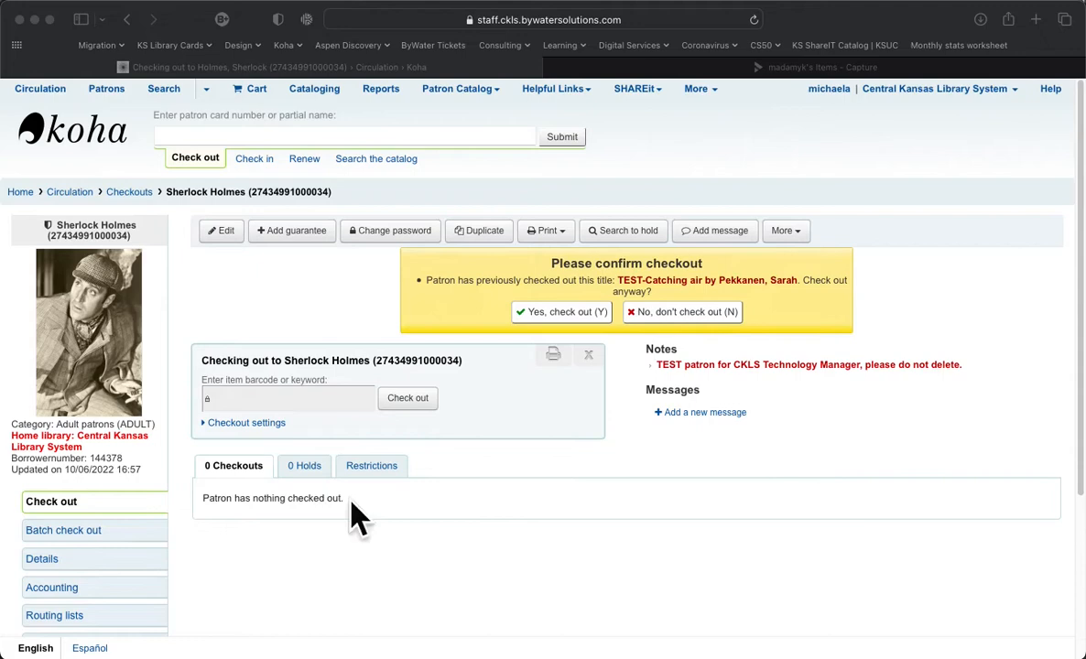
{"action": "mouse_move", "coordinate": [51, 558]}
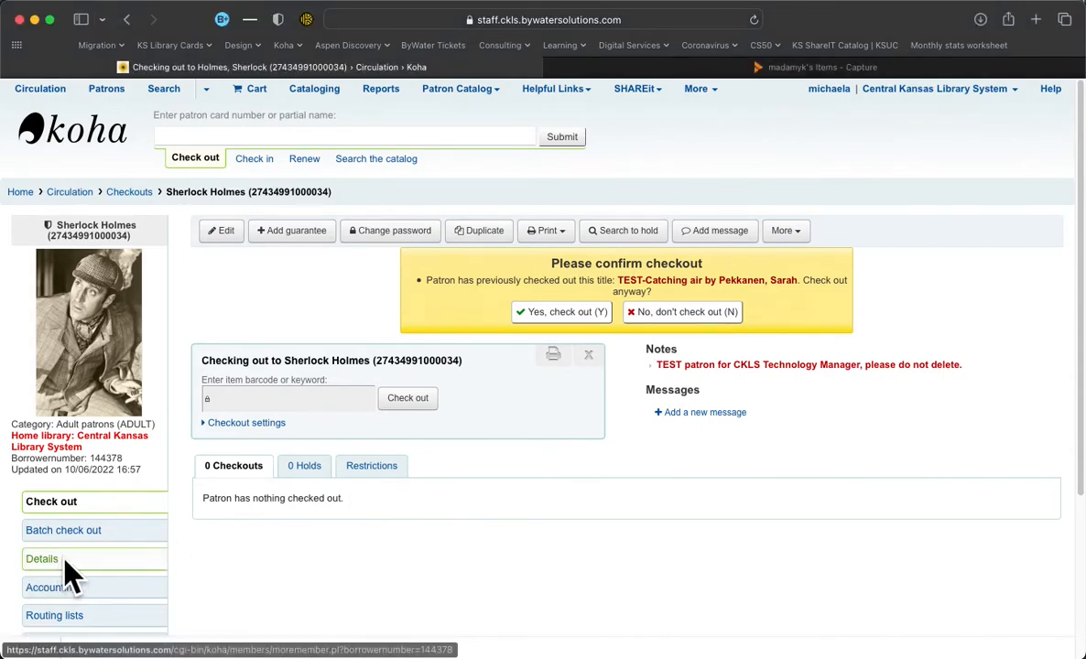
{"action": "left_click", "coordinate": [42, 558]}
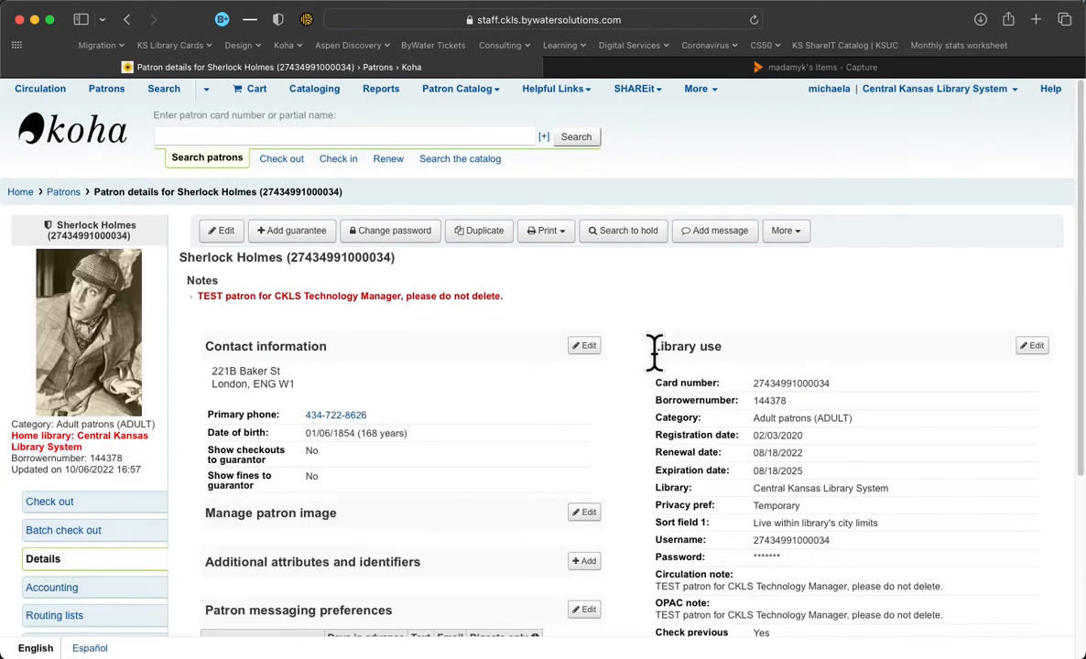
{"action": "mouse_move", "coordinate": [666, 505]}
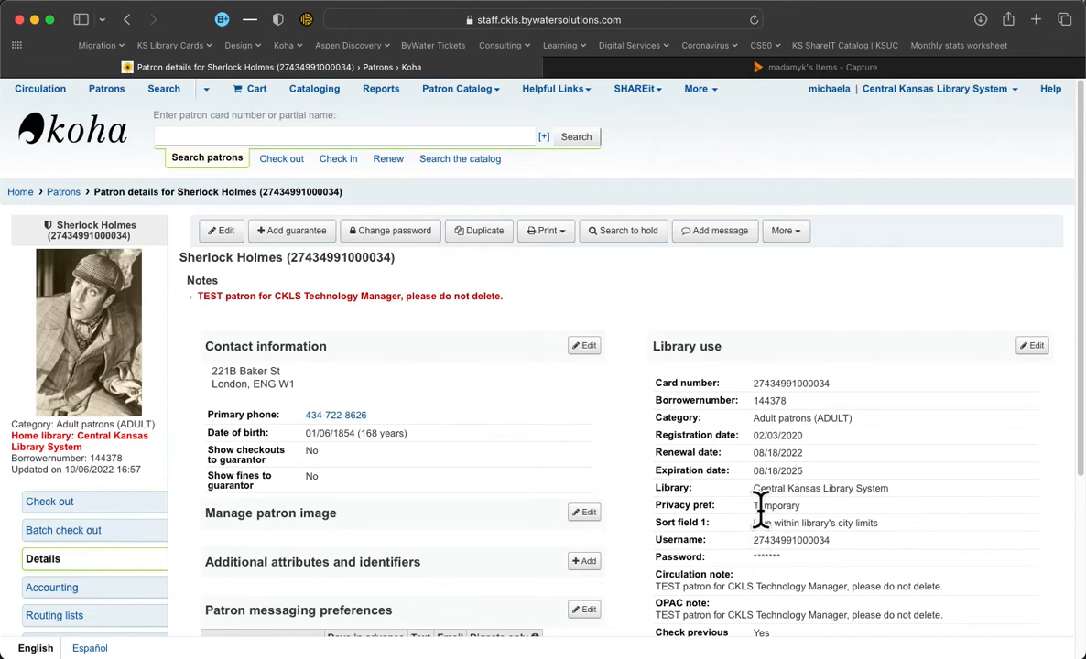
{"action": "mouse_move", "coordinate": [787, 513]}
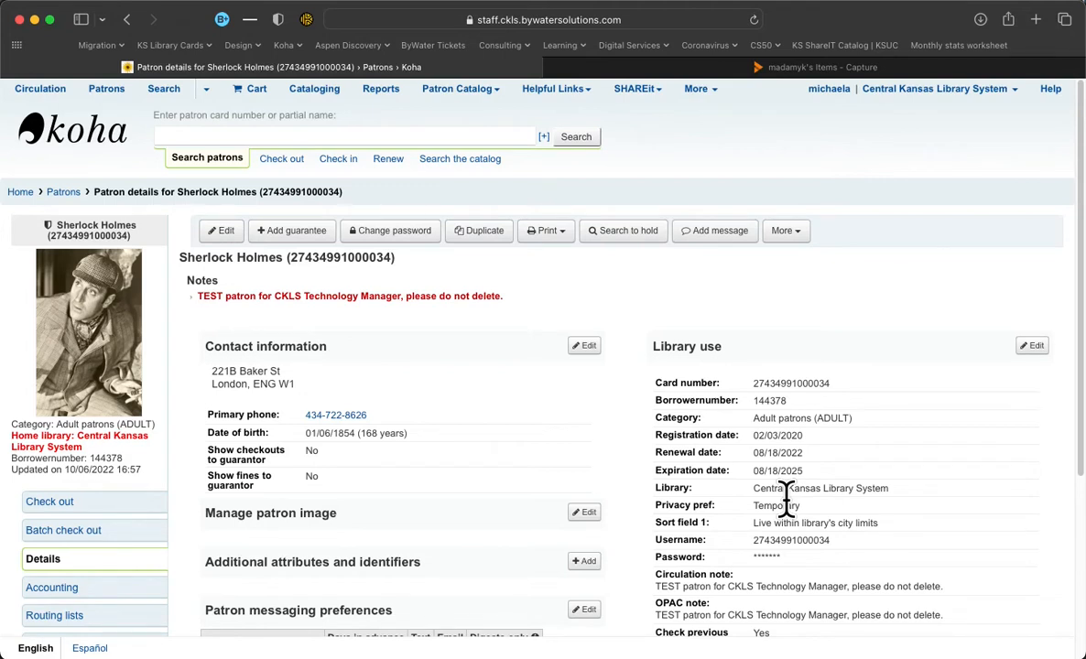
{"action": "mouse_move", "coordinate": [613, 197]}
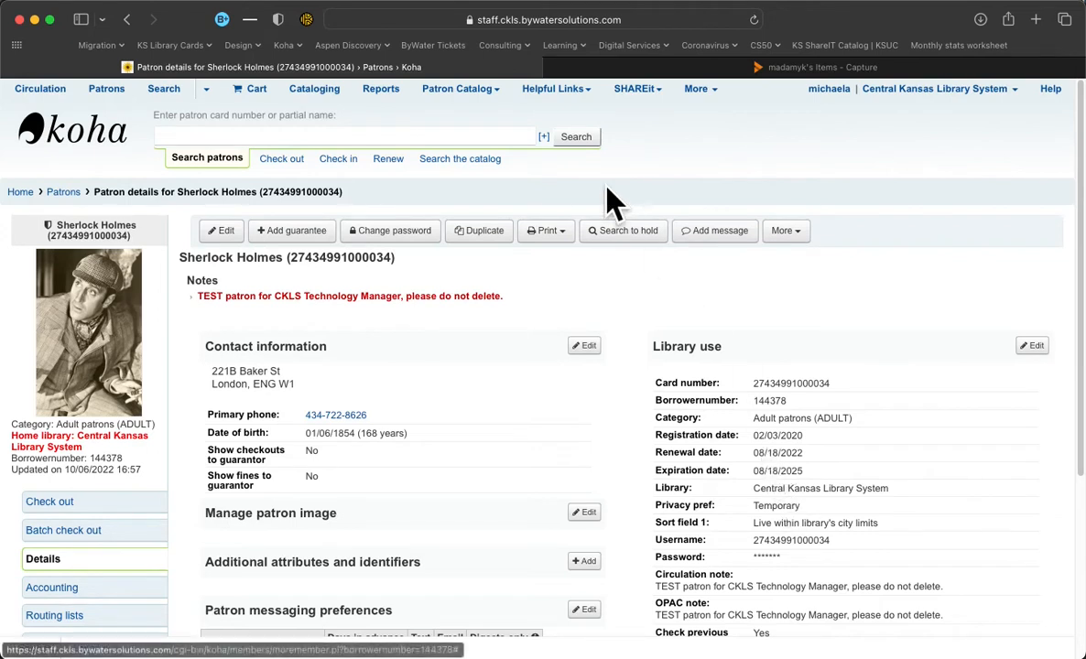
{"action": "mouse_move", "coordinate": [461, 88]}
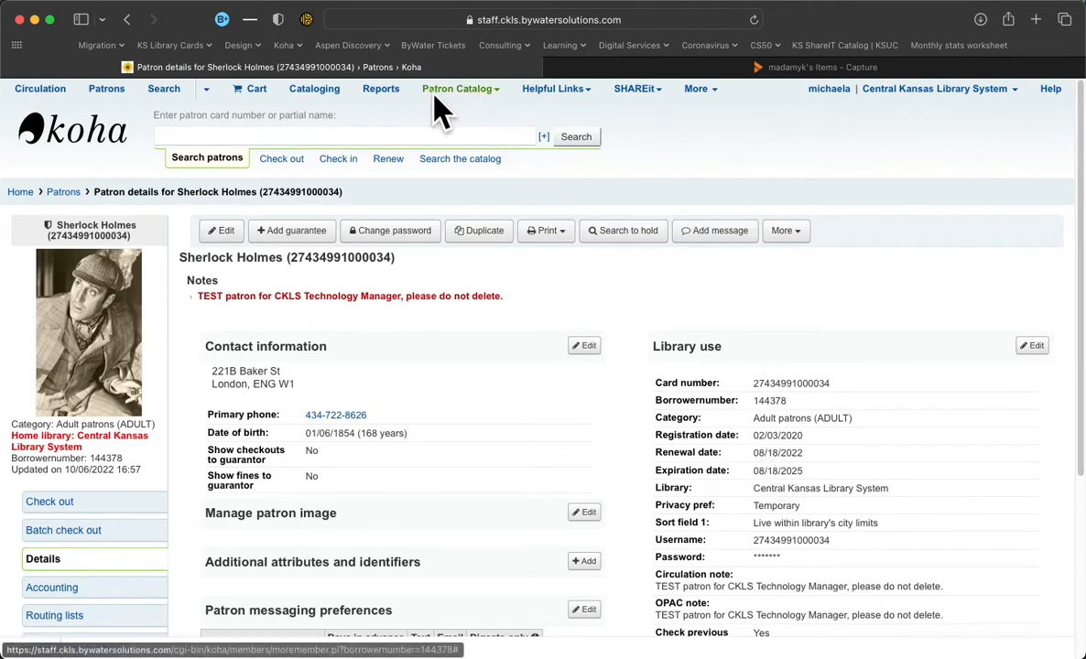
{"action": "mouse_move", "coordinate": [486, 108]}
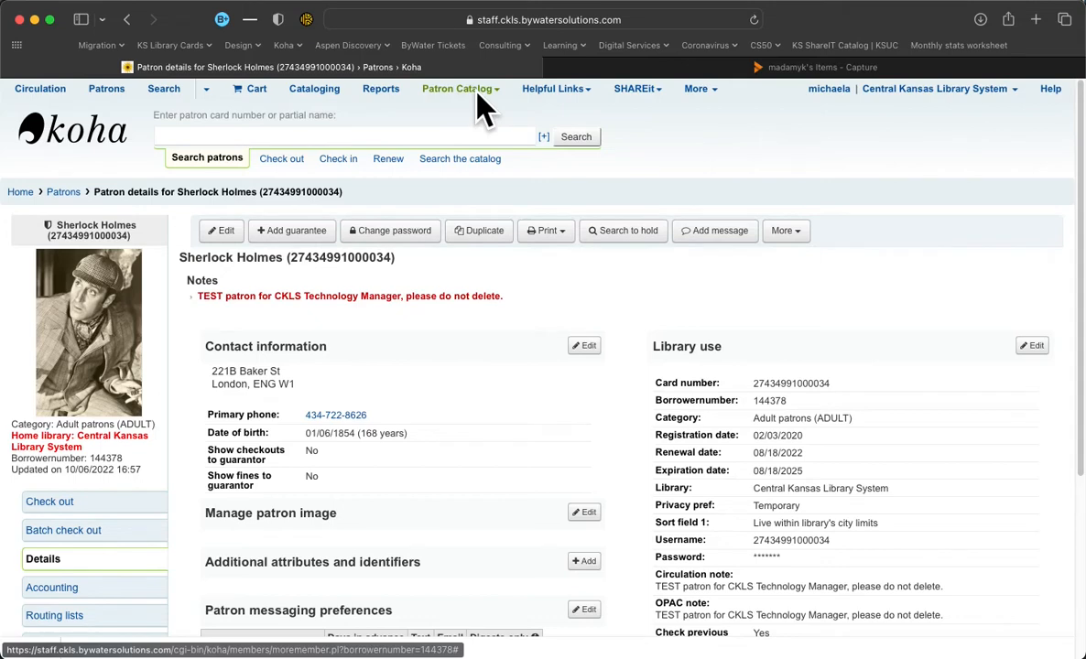
Open the Original Patron Catalog from the Patron Catalog menu in a new tab.
{"action": "left_click", "coordinate": [461, 88]}
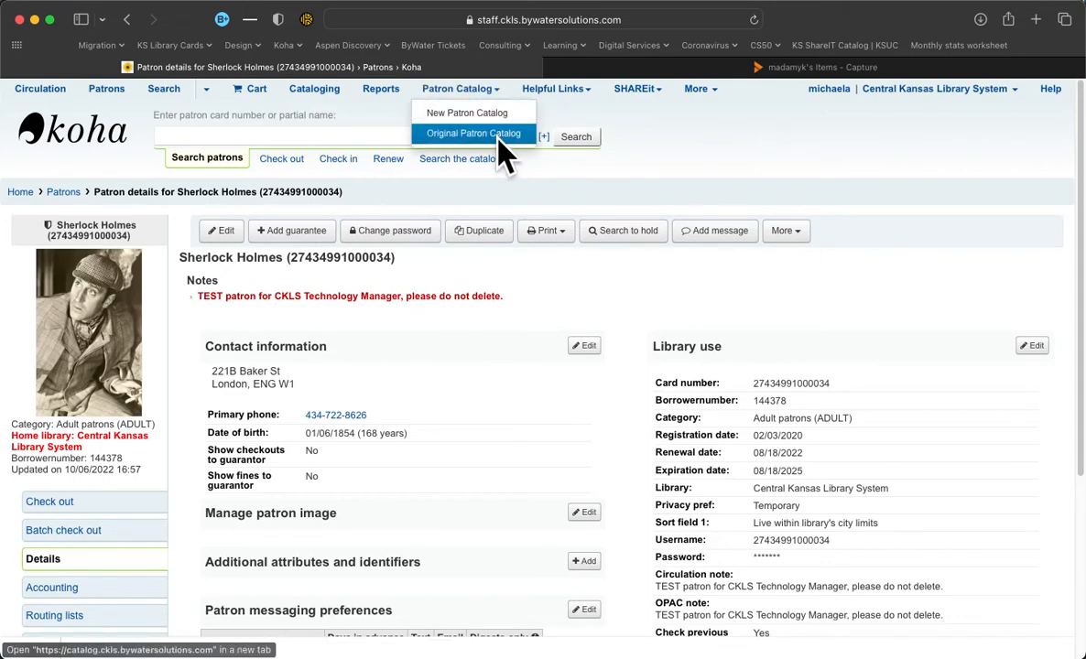
{"action": "left_click", "coordinate": [474, 133]}
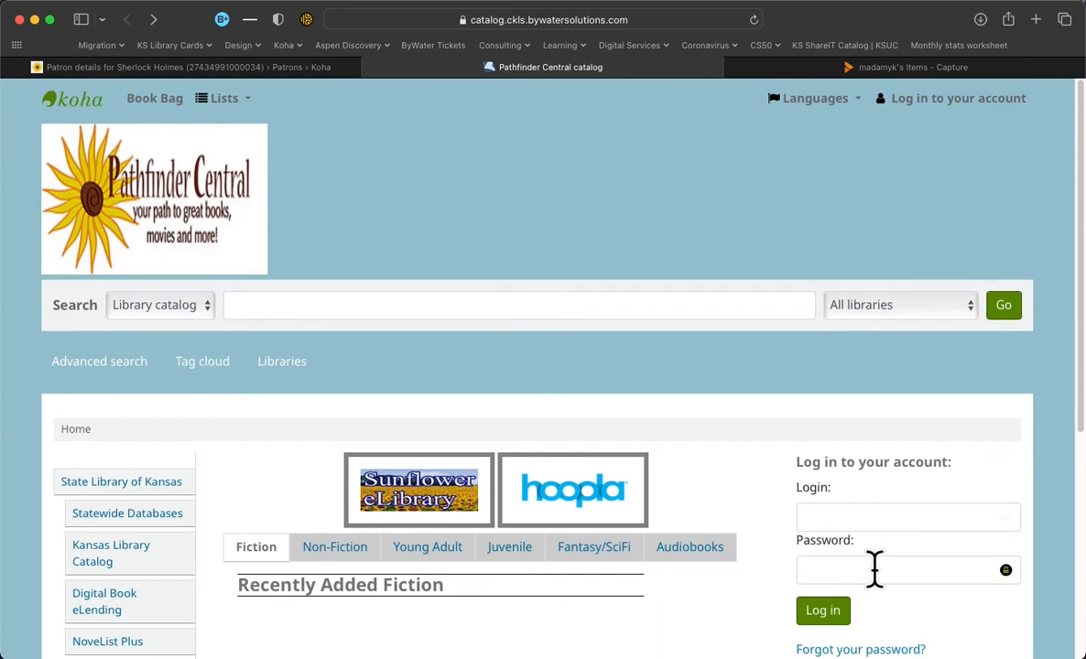
{"action": "type", "text": "27434991000034"}
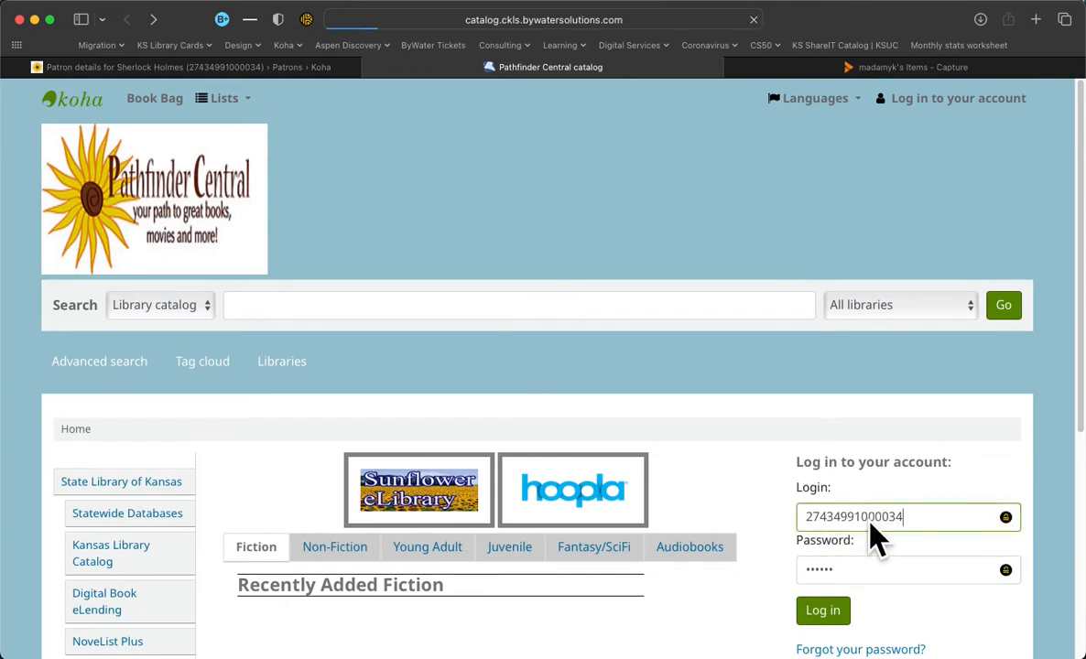
{"action": "left_click", "coordinate": [822, 611]}
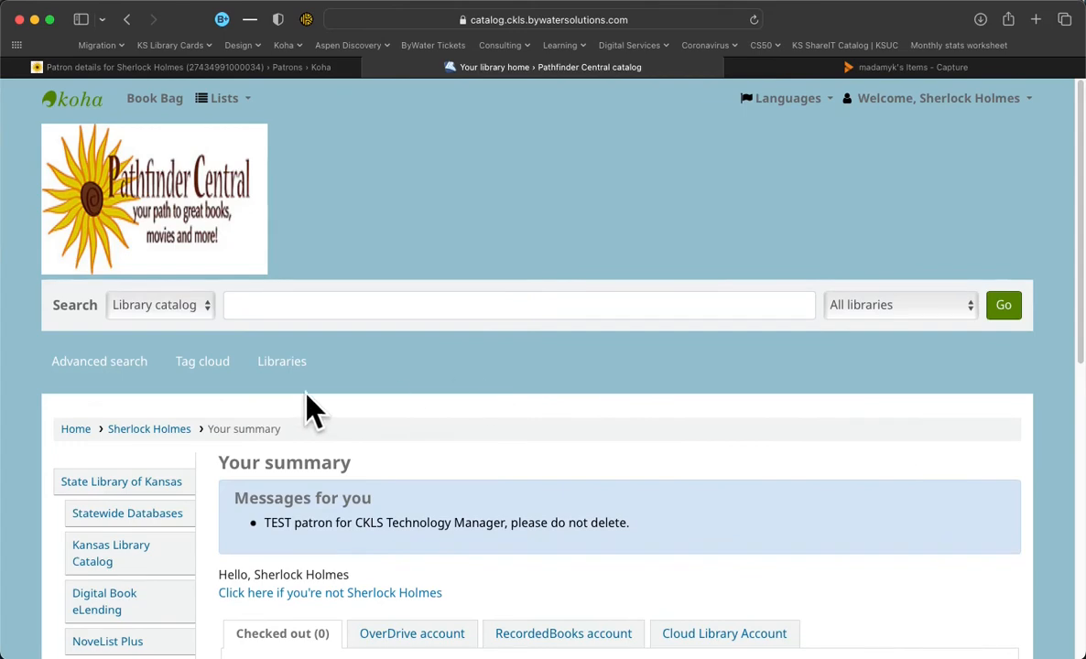
{"action": "scroll", "scroll_direction": "down", "scroll_amount": 3}
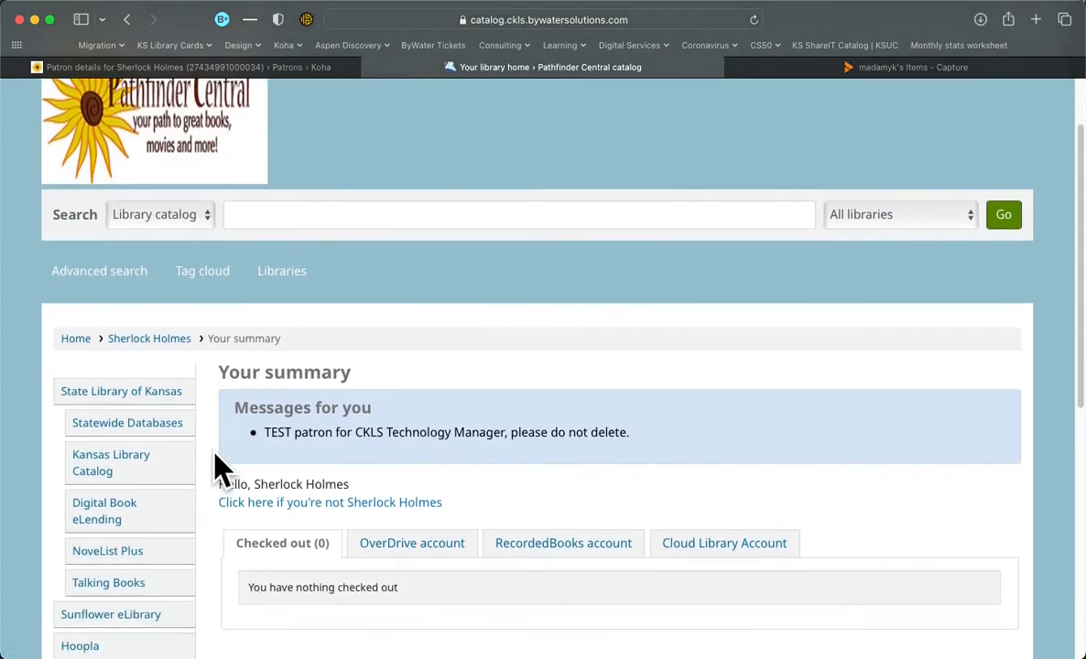
{"action": "scroll", "scroll_direction": "down", "scroll_amount": 3}
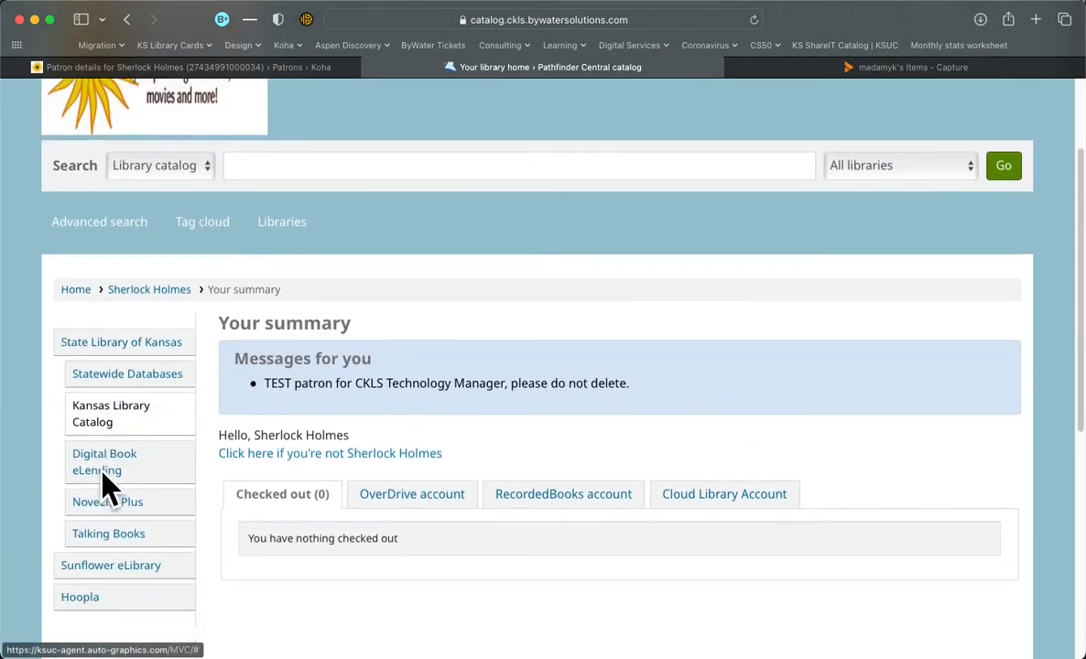
{"action": "scroll", "scroll_direction": "down", "scroll_amount": 3}
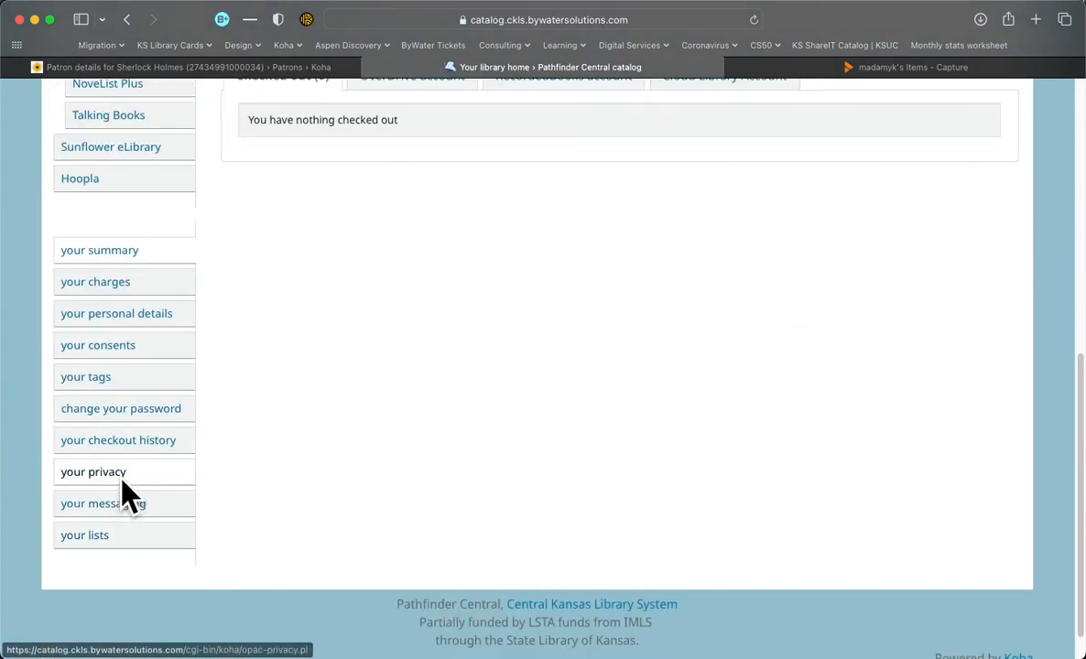
Go to the 'your privacy' page, where the privacy rule is Temporary.
{"action": "left_click", "coordinate": [94, 472]}
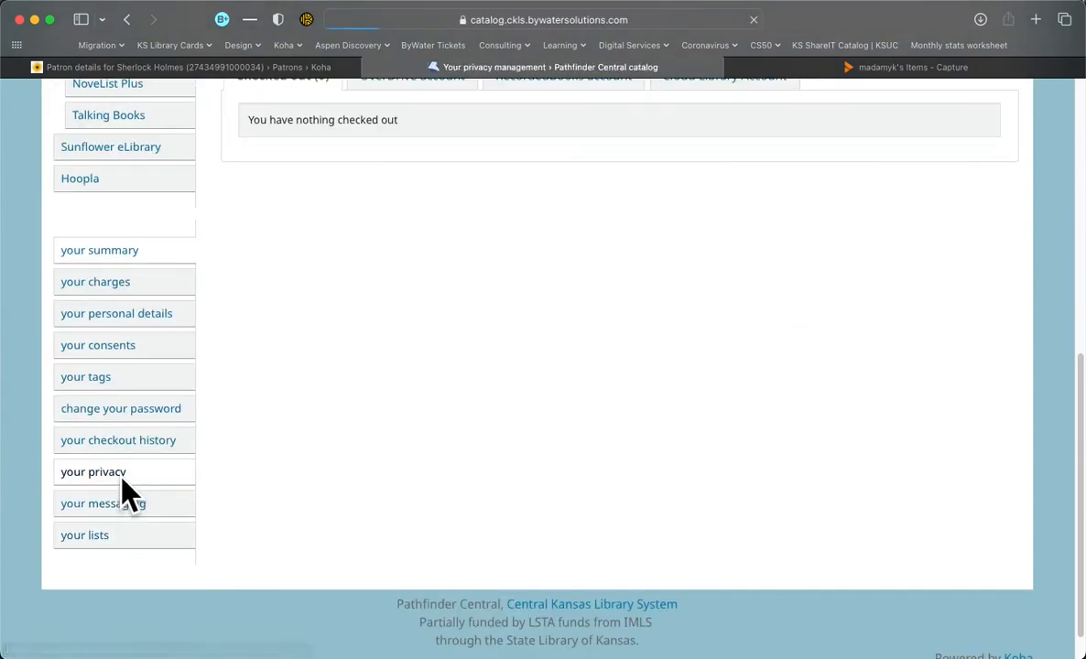
{"action": "left_click", "coordinate": [94, 471]}
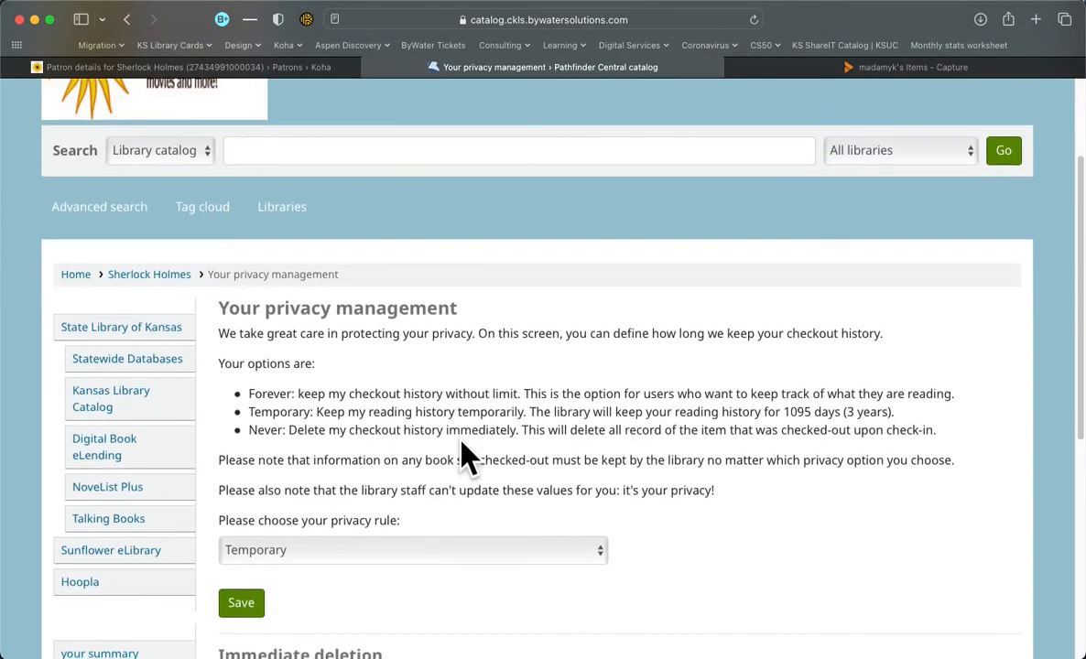
{"action": "scroll", "scroll_direction": "down", "scroll_amount": 3}
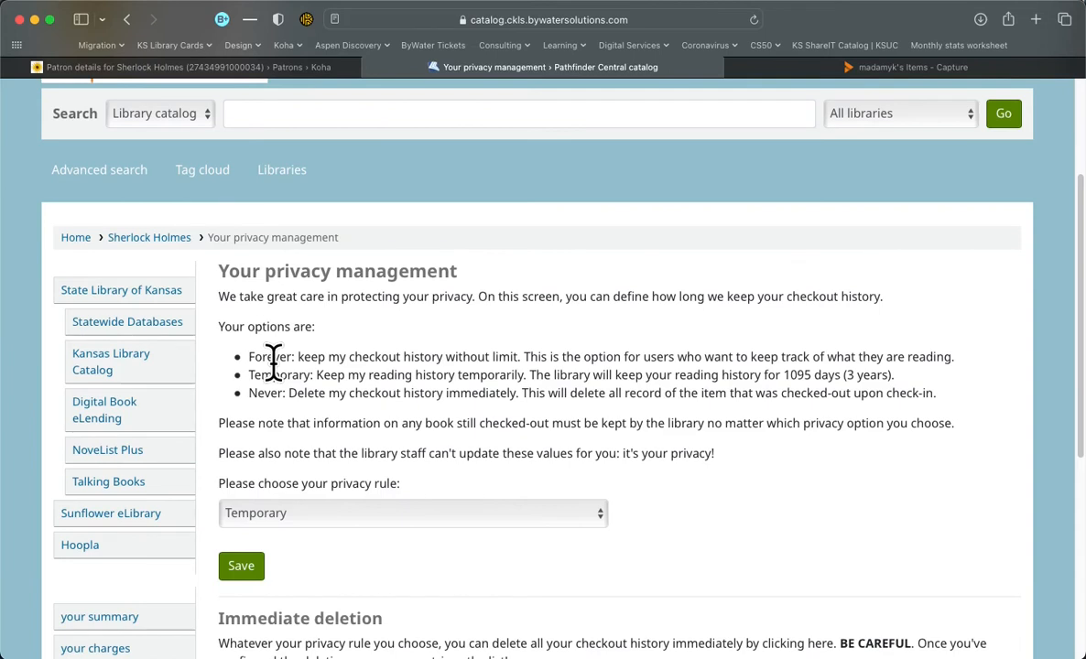
{"action": "mouse_move", "coordinate": [285, 379]}
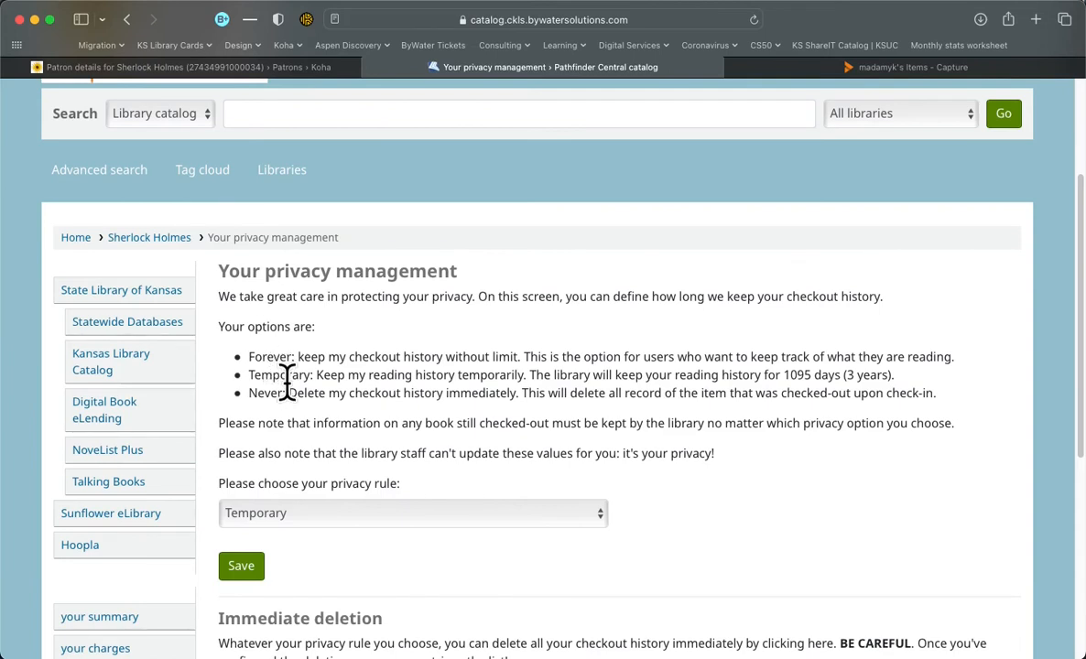
{"action": "mouse_move", "coordinate": [267, 393]}
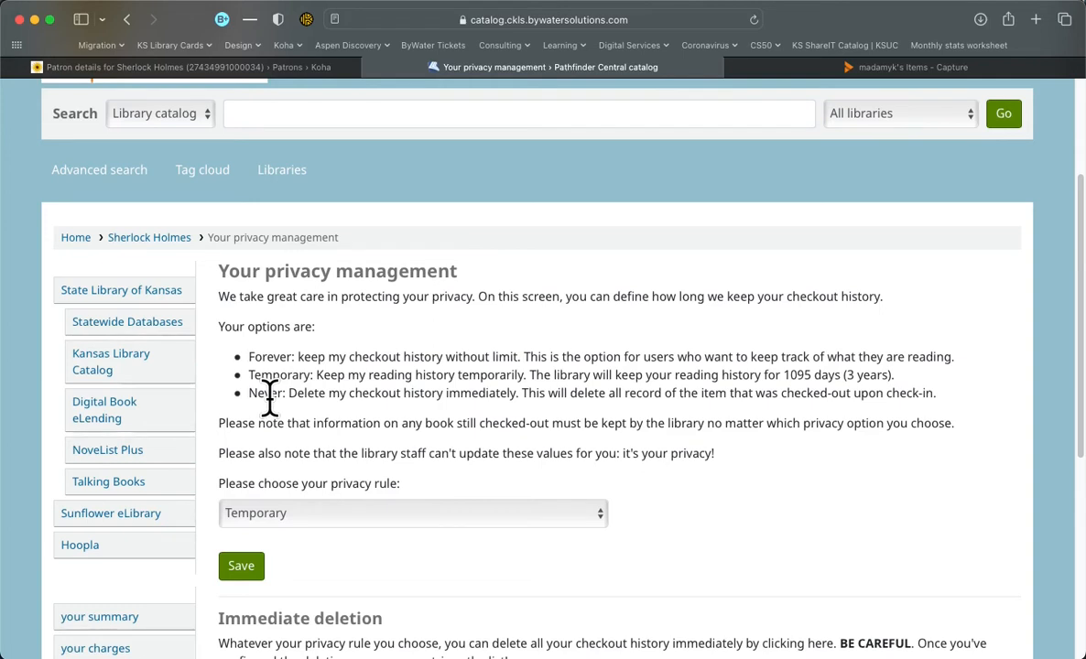
Choose Temporary as the privacy rule and save it.
{"action": "left_click", "coordinate": [413, 513]}
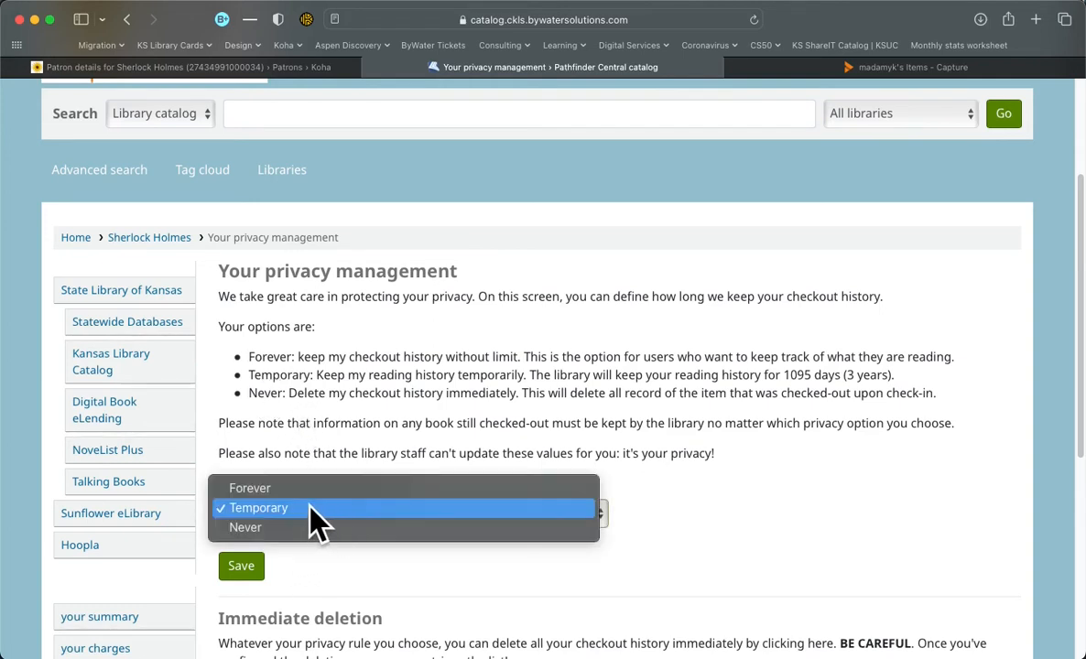
{"action": "left_click", "coordinate": [259, 508]}
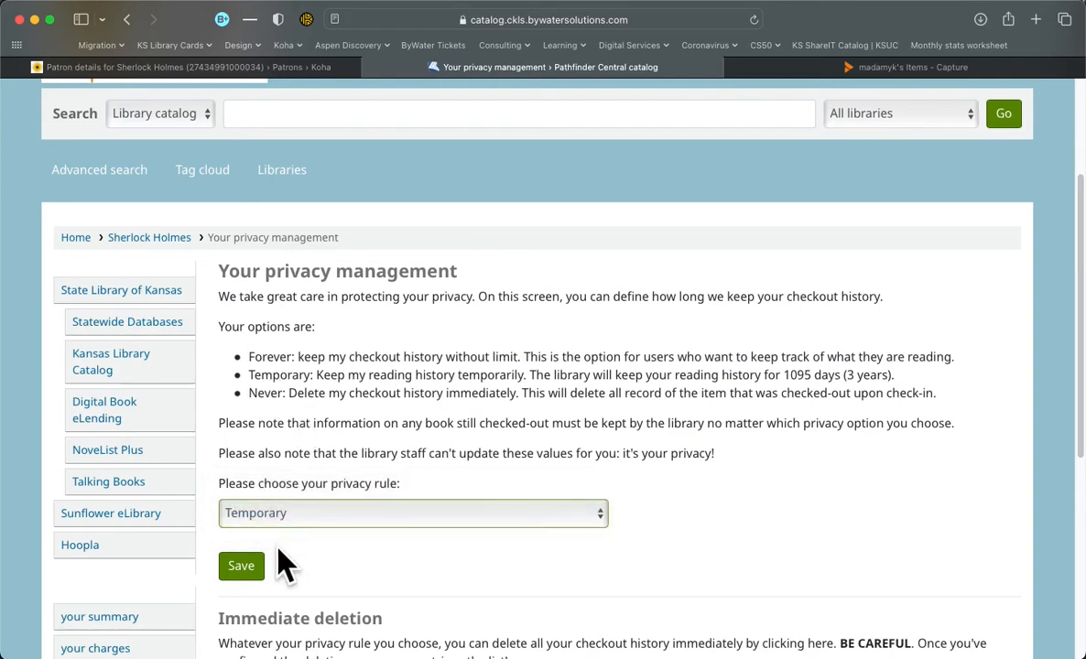
{"action": "left_click", "coordinate": [241, 565]}
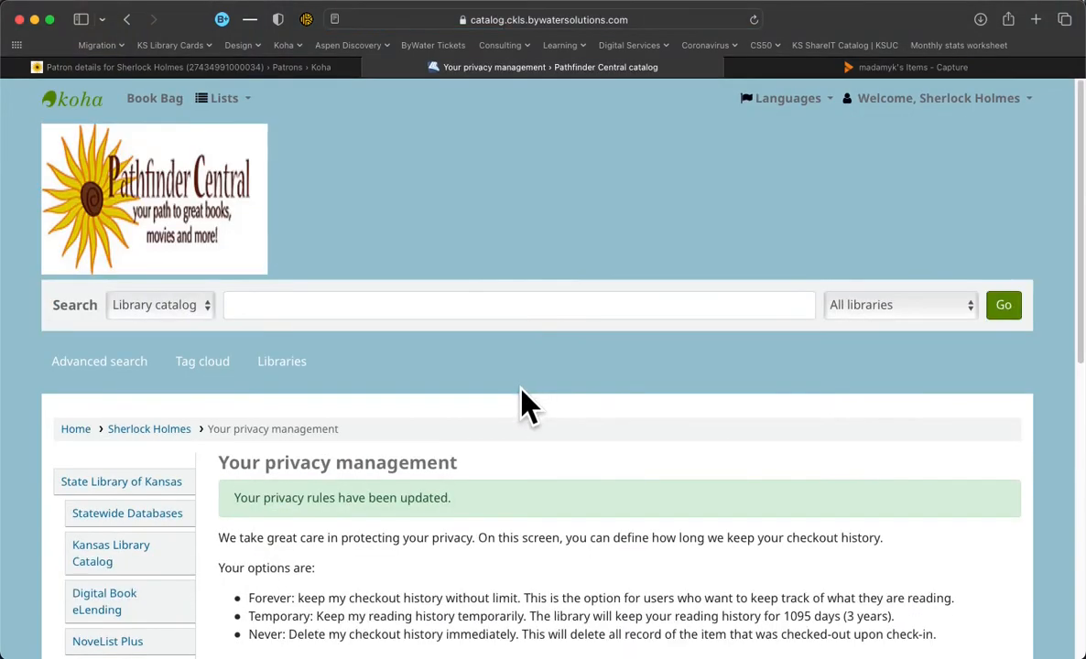
{"action": "mouse_move", "coordinate": [448, 462]}
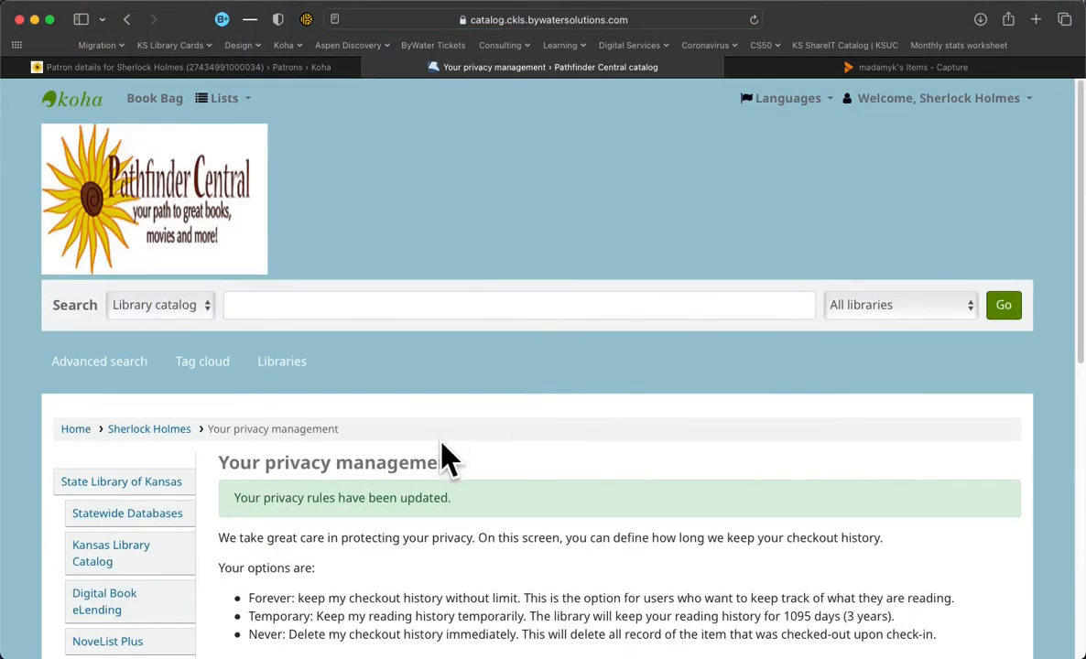
{"action": "mouse_move", "coordinate": [435, 352]}
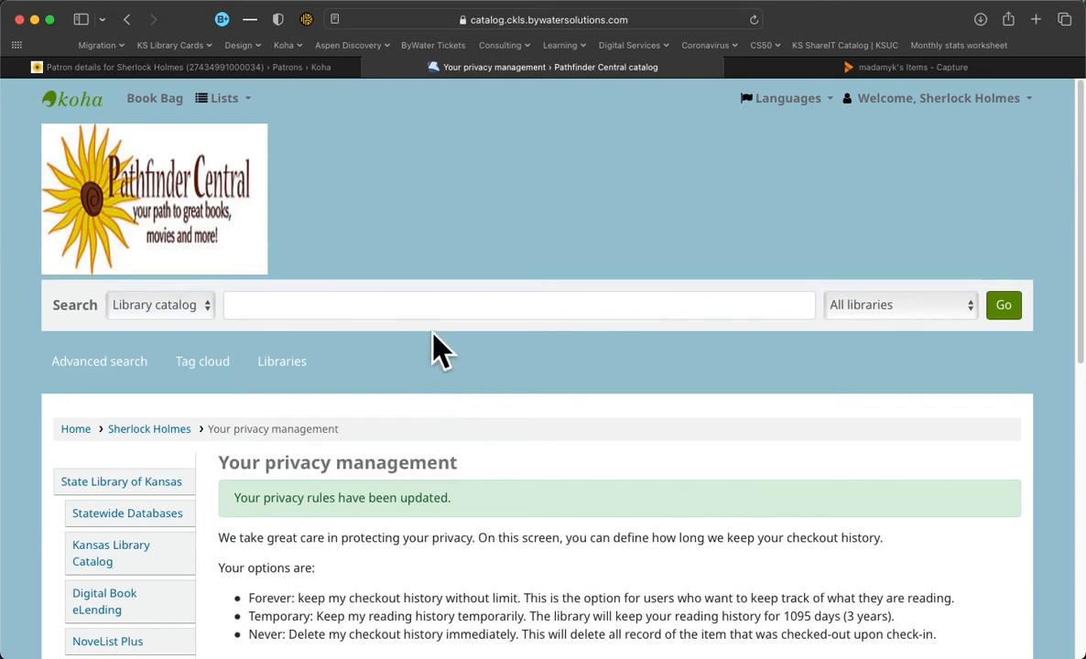
{"action": "mouse_move", "coordinate": [554, 245]}
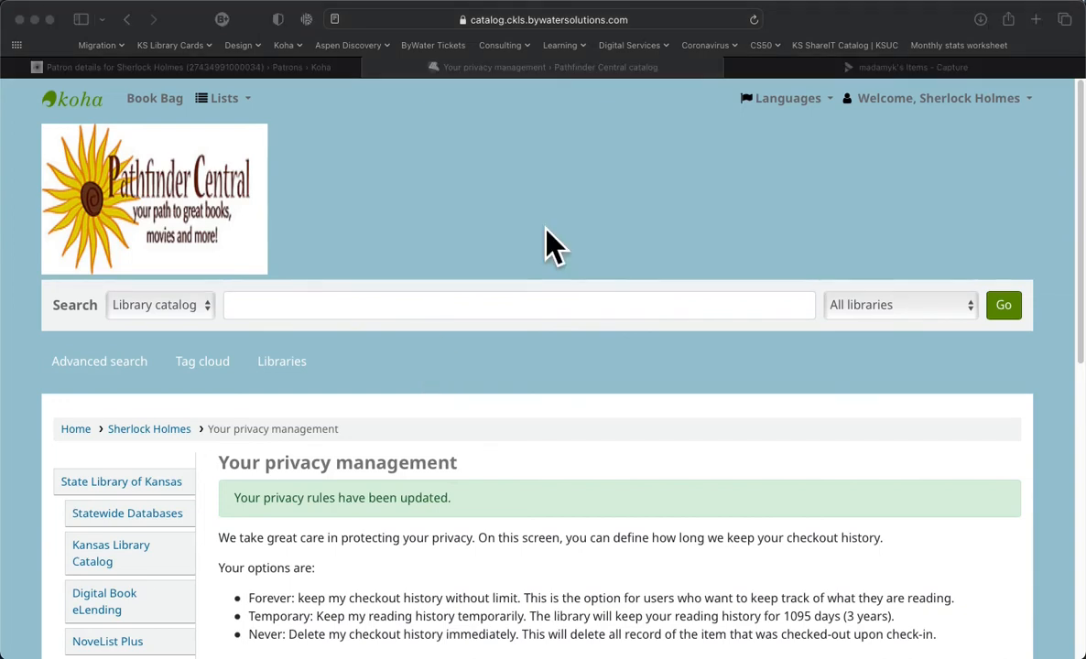